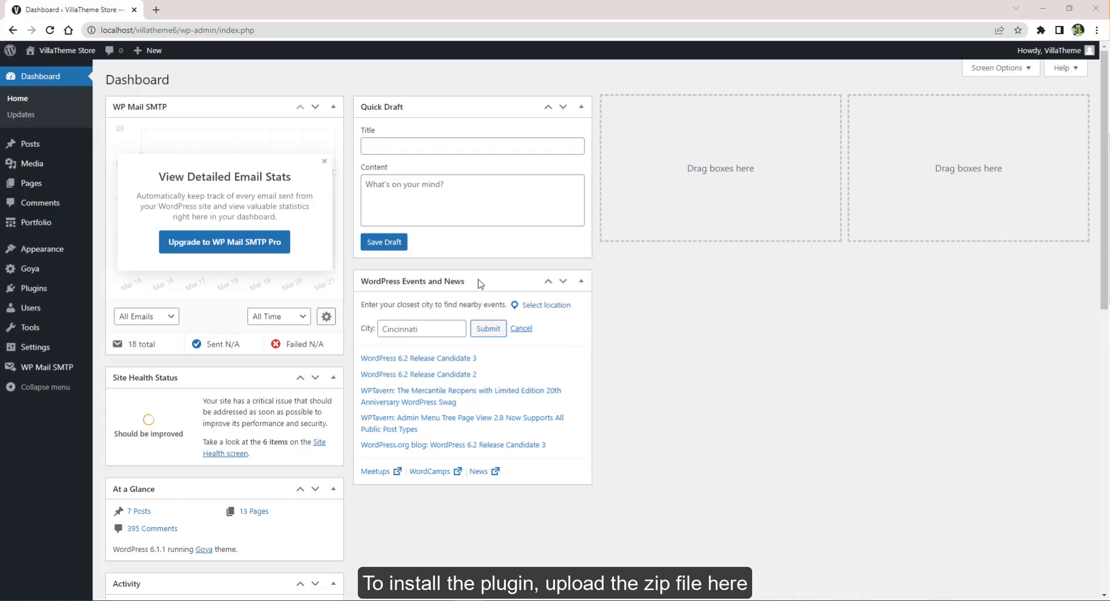
- Upload and install wordpress-lucky-wheel.zip from the Plugins Add New page
{"action": "left_click", "coordinate": [23, 286]}
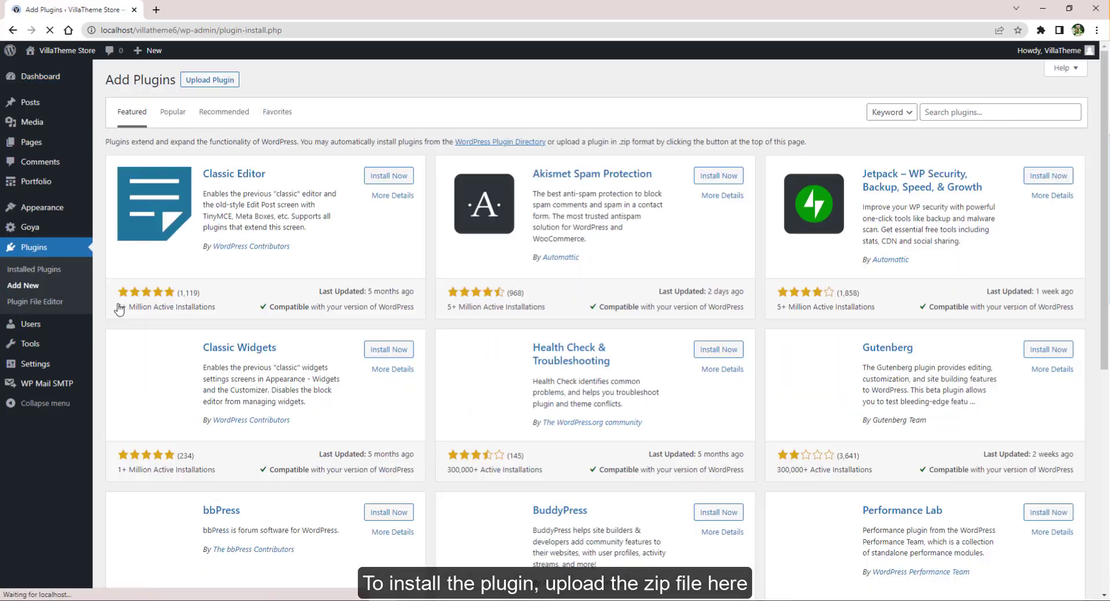
{"action": "left_click", "coordinate": [209, 79]}
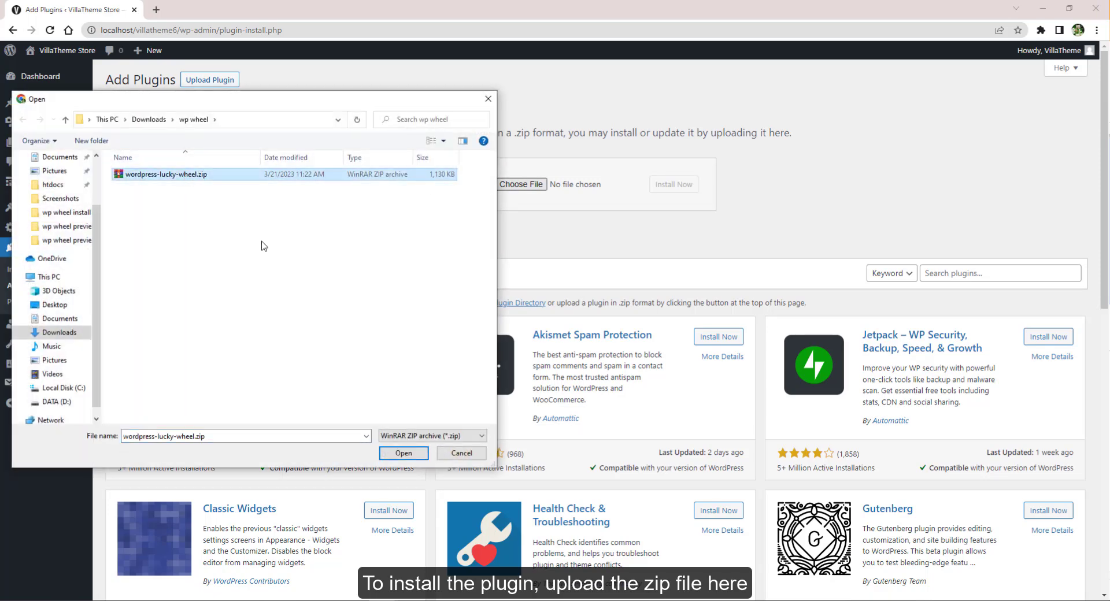
{"action": "left_click", "coordinate": [403, 453]}
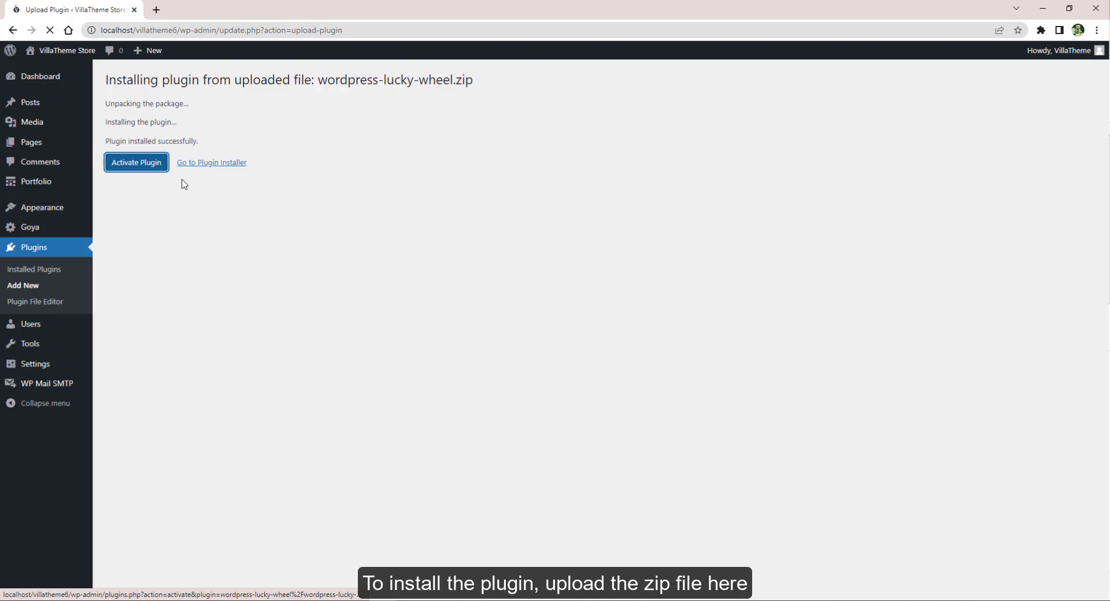
{"action": "mouse_move", "coordinate": [225, 192]}
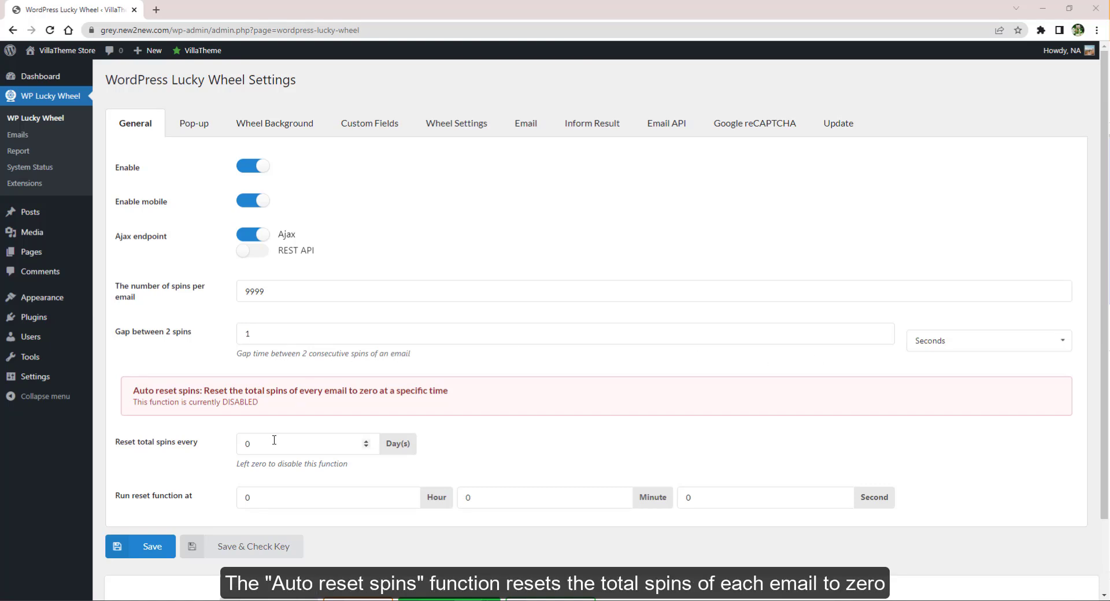
- Reset total spins every 2 days at hour 8, and save
{"action": "left_click", "coordinate": [366, 440]}
{"action": "type", "text": "8"}
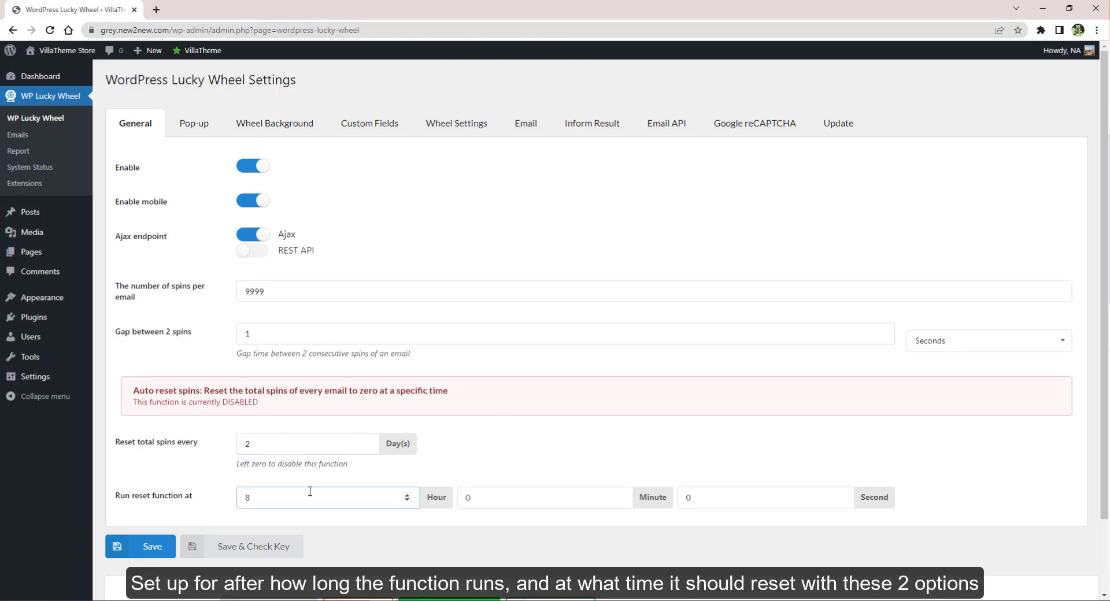
{"action": "left_click", "coordinate": [327, 497]}
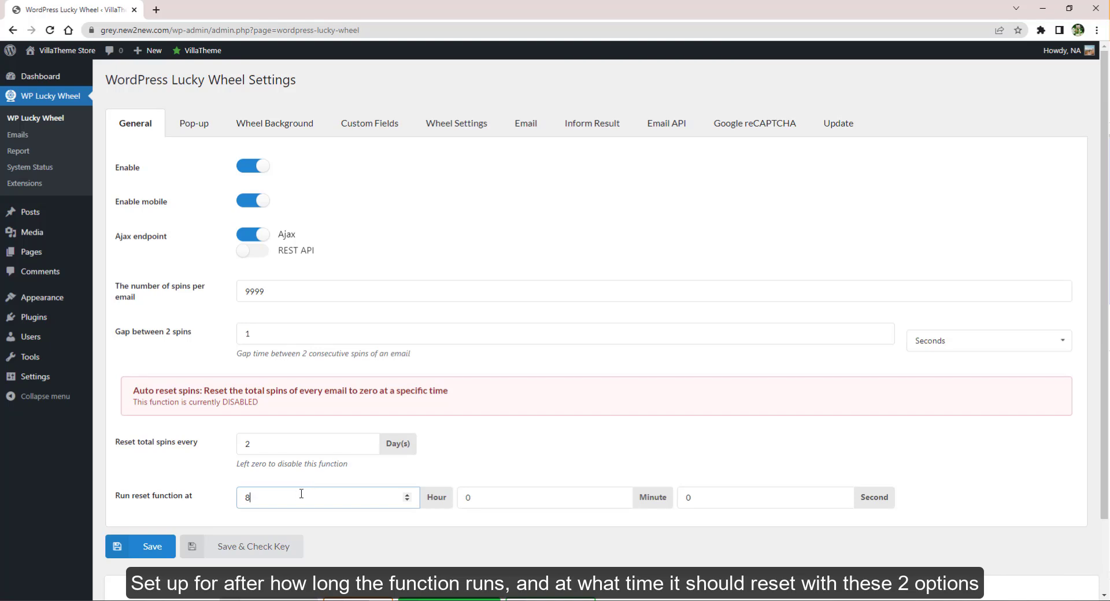
{"action": "left_click", "coordinate": [140, 546]}
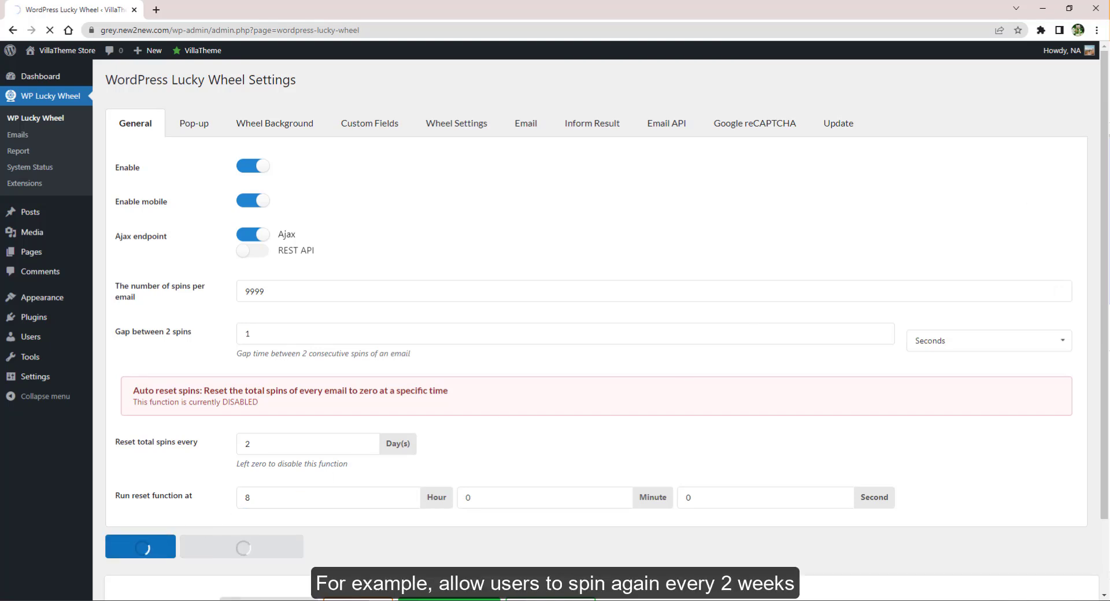
- Clone and delete a segment row, move a Prize row to the top, and preview the wheel
{"action": "left_click", "coordinate": [139, 546]}
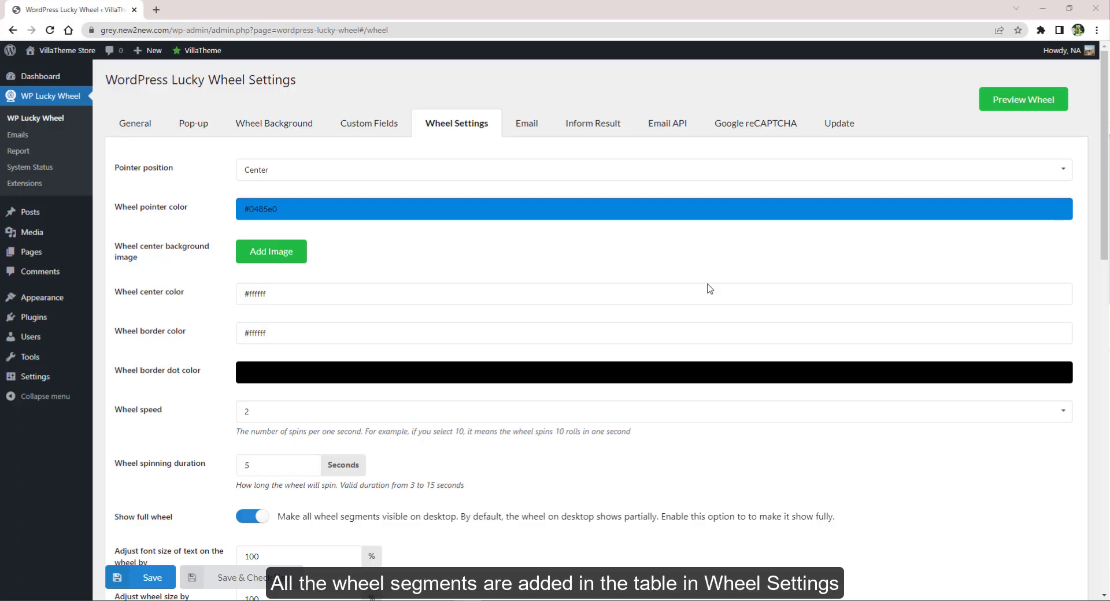
{"action": "scroll", "scroll_direction": "down", "scroll_amount": 3}
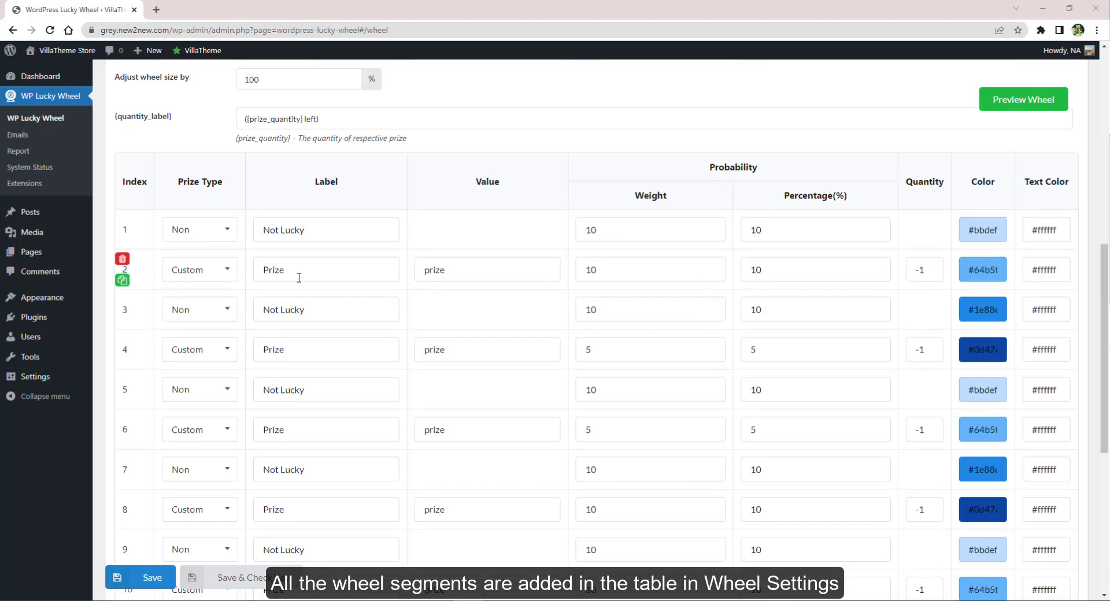
{"action": "left_click", "coordinate": [122, 258]}
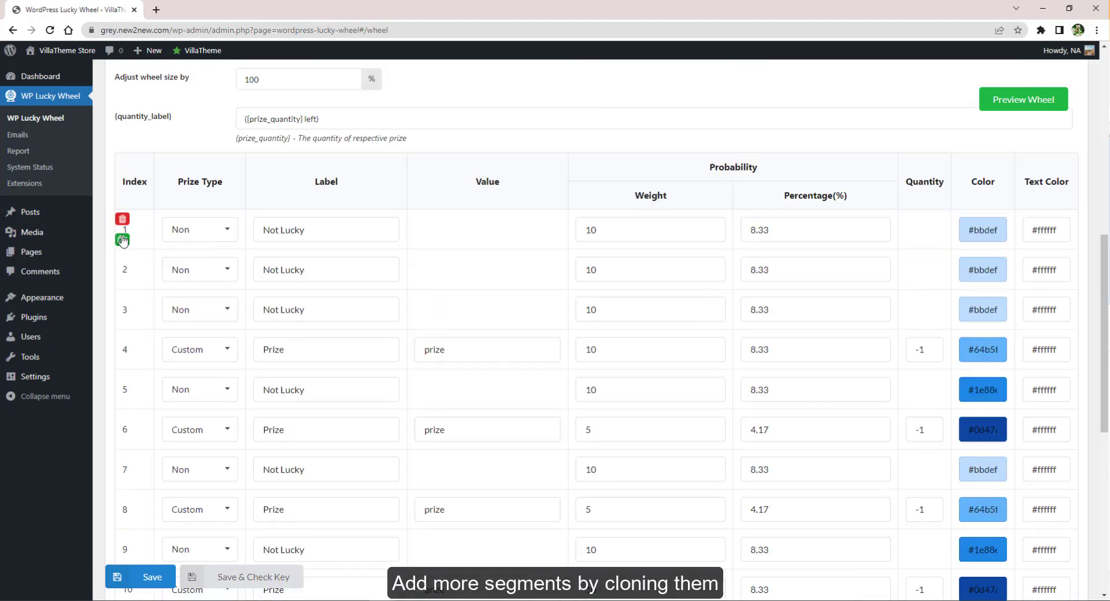
{"action": "left_click", "coordinate": [122, 239]}
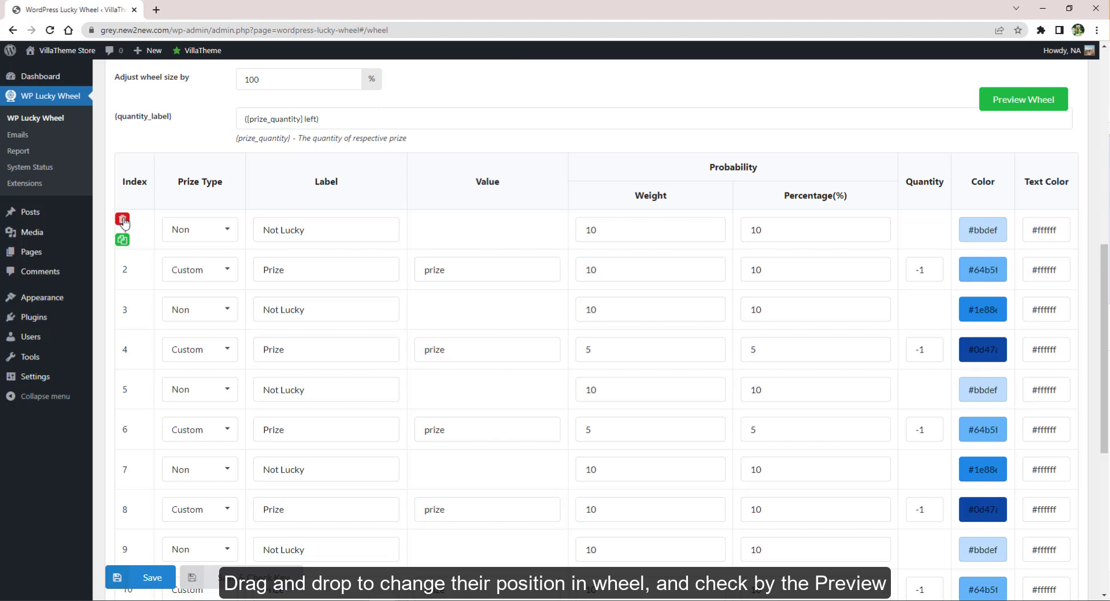
{"action": "left_click_drag", "start_coordinate": [122, 229], "coordinate": [122, 269]}
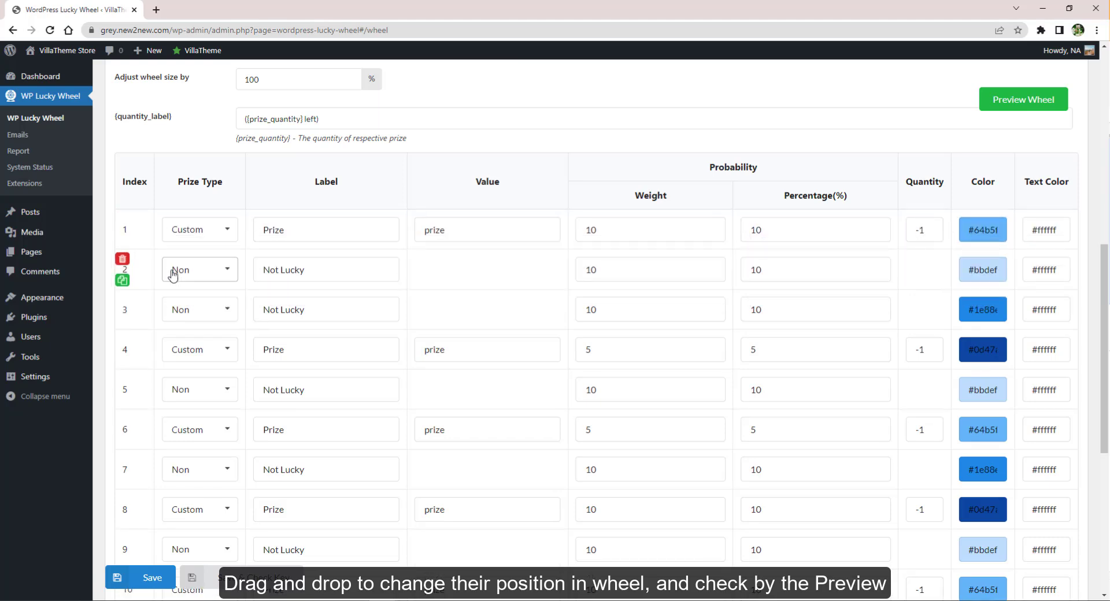
{"action": "left_click", "coordinate": [1022, 99]}
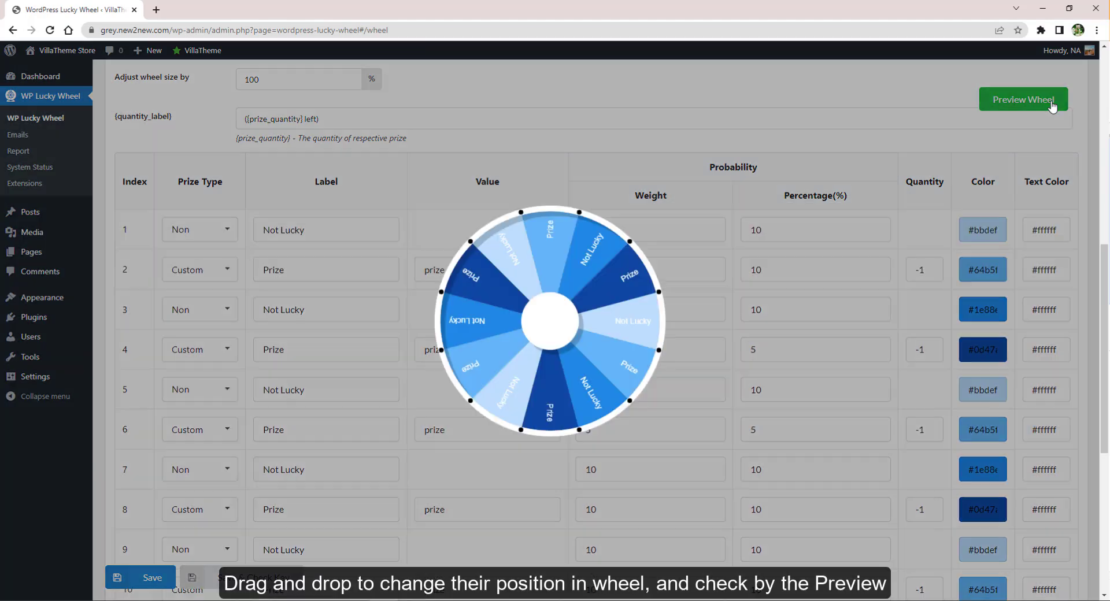
{"action": "mouse_move", "coordinate": [524, 116]}
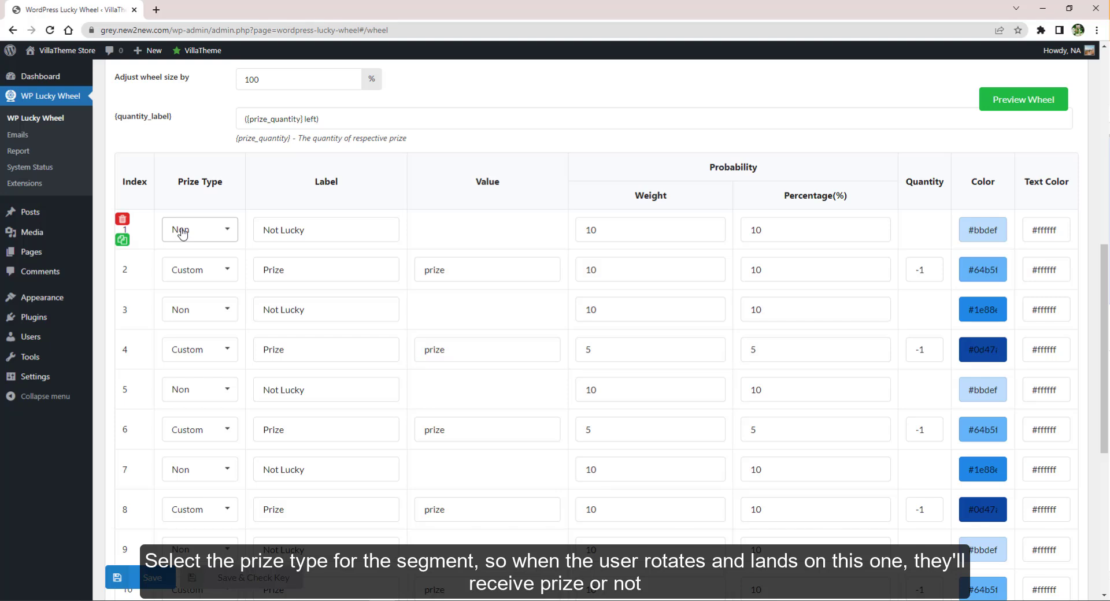
- Try row 1's Prize Type, Label, Quantity and Weight, then give it a very dark colour
{"action": "left_click", "coordinate": [199, 230]}
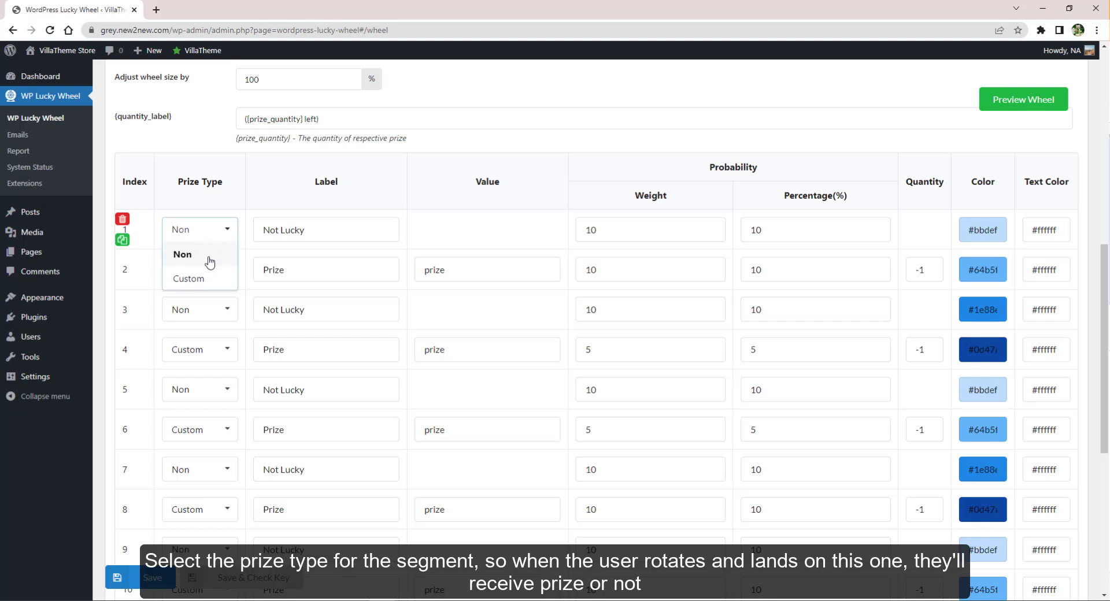
{"action": "left_click", "coordinate": [189, 278]}
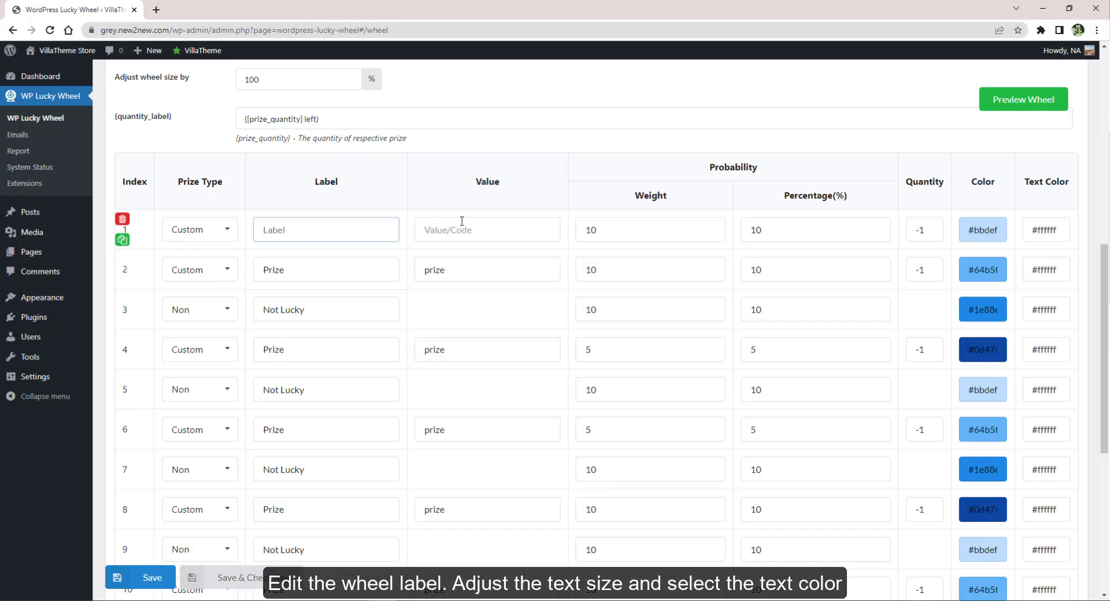
{"action": "left_click", "coordinate": [487, 229]}
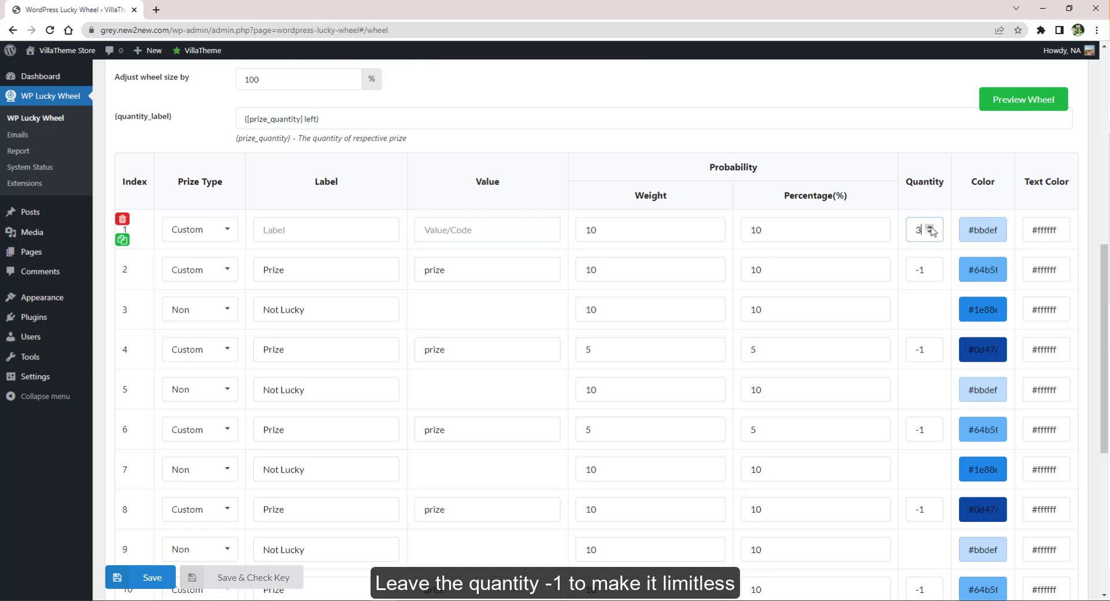
{"action": "left_click", "coordinate": [933, 233]}
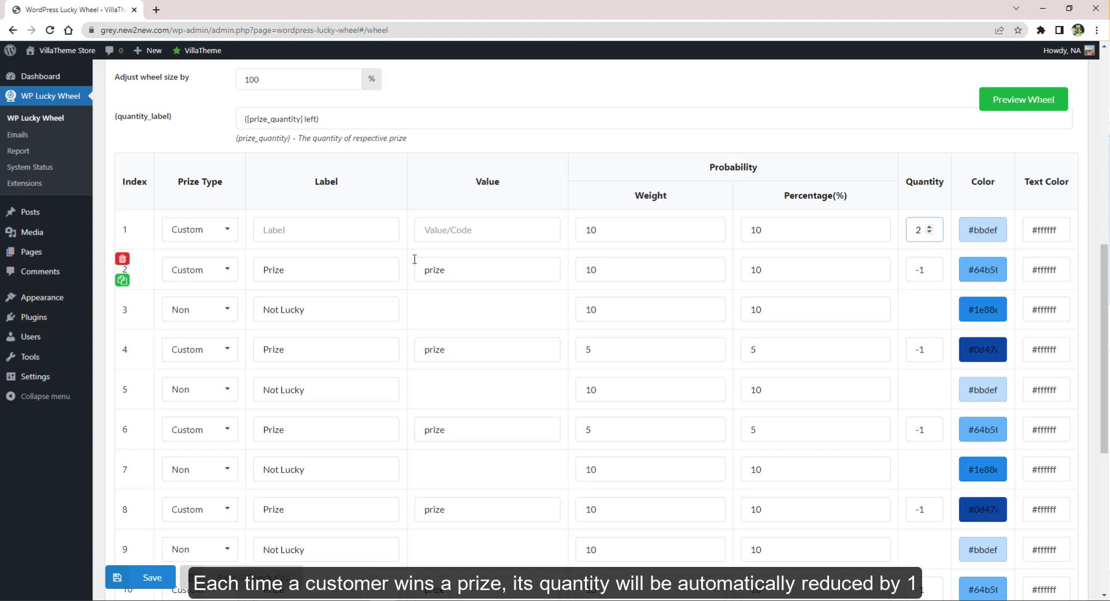
{"action": "left_click", "coordinate": [199, 229]}
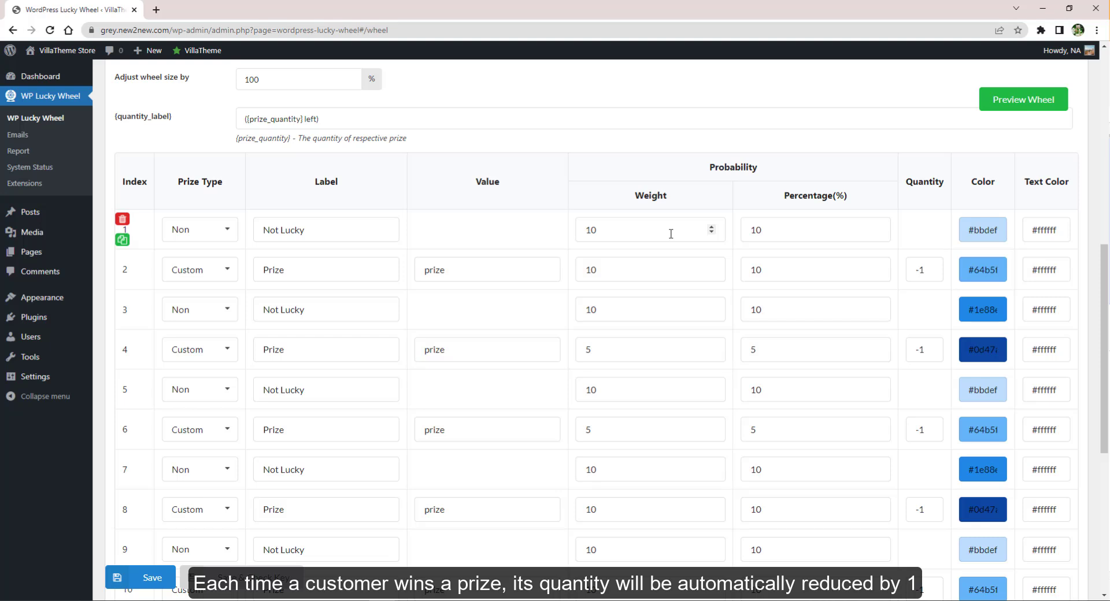
{"action": "left_click", "coordinate": [637, 230]}
{"action": "type", "text": "14"}
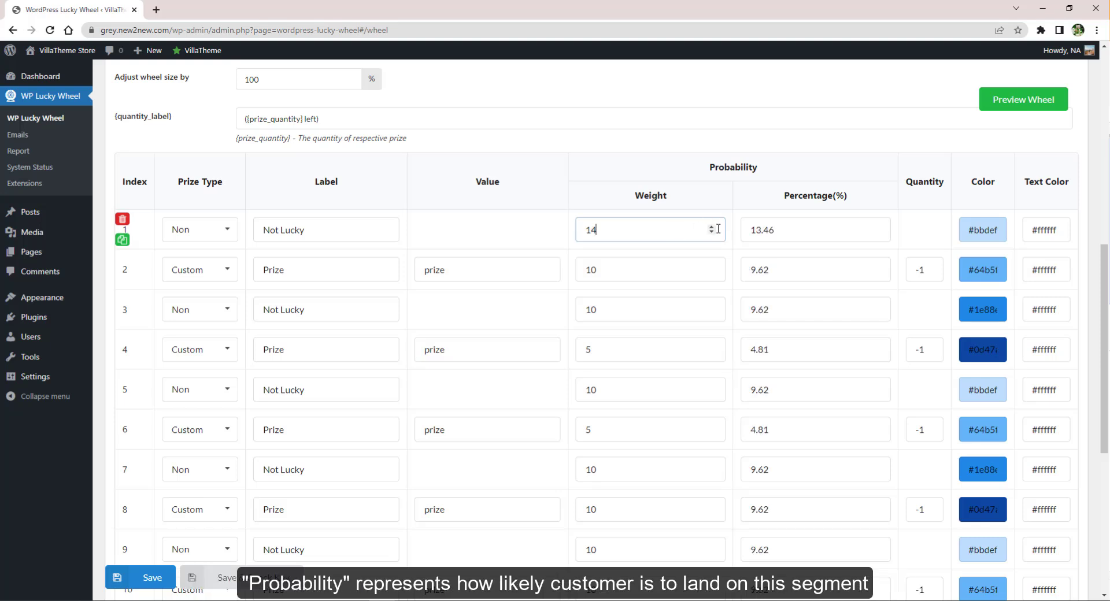
{"action": "left_click", "coordinate": [712, 233]}
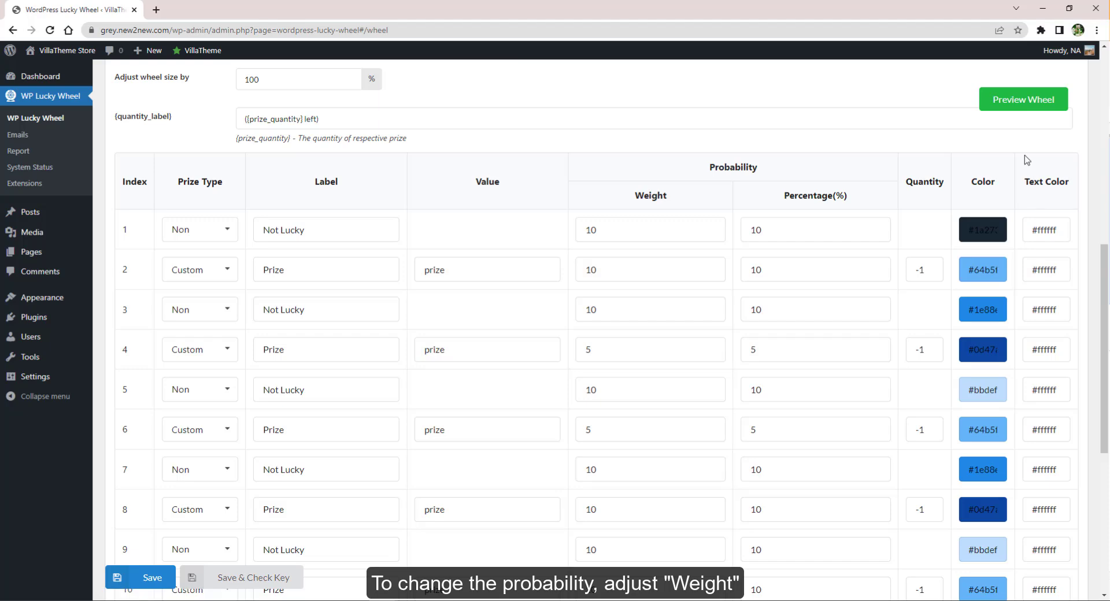
- Preview the recoloured wheel, then switch the slice palette from purple to the blue set
{"action": "left_click", "coordinate": [1023, 99]}
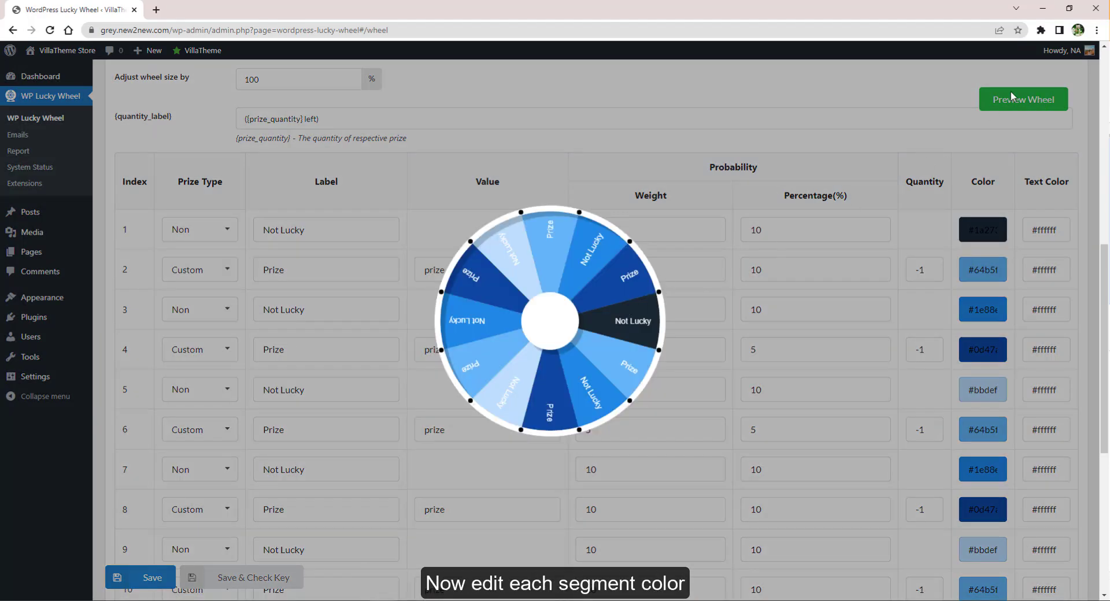
{"action": "left_click", "coordinate": [1046, 230]}
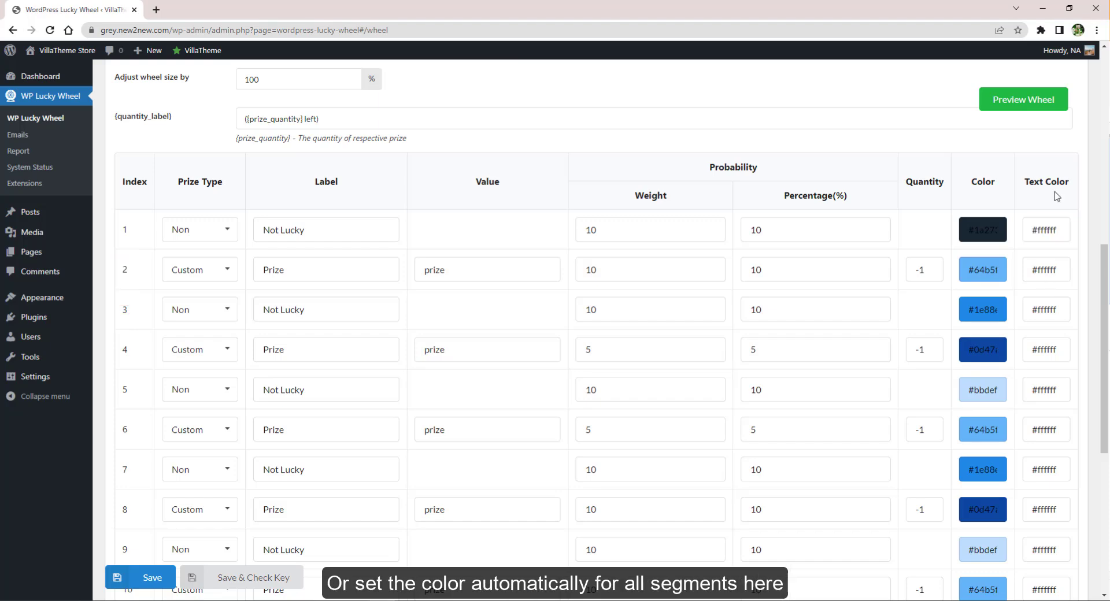
{"action": "scroll", "scroll_direction": "down", "scroll_amount": 3}
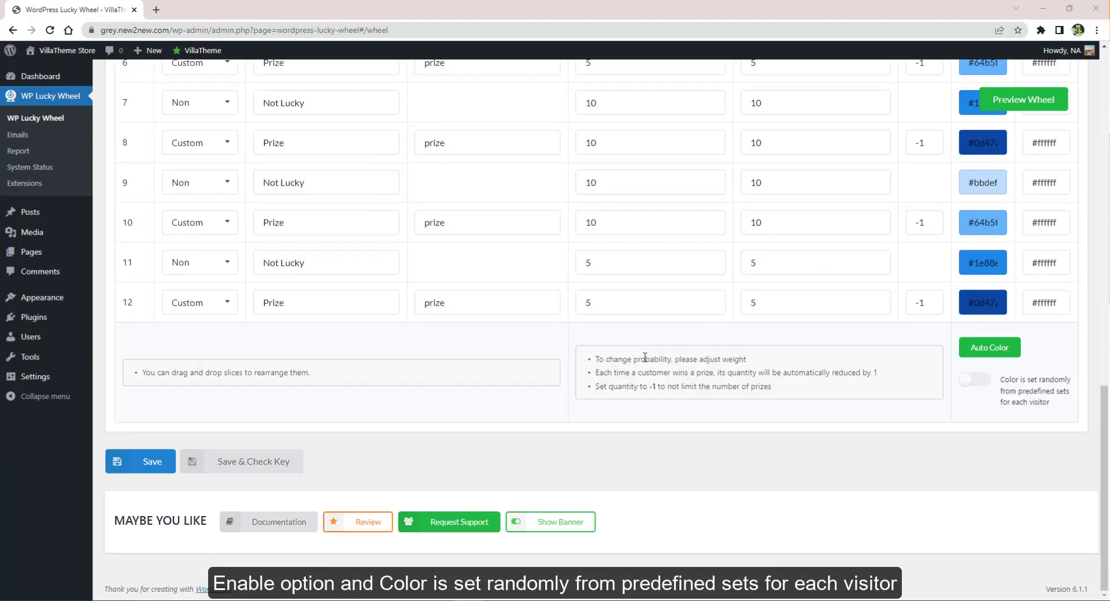
{"action": "left_click", "coordinate": [989, 347]}
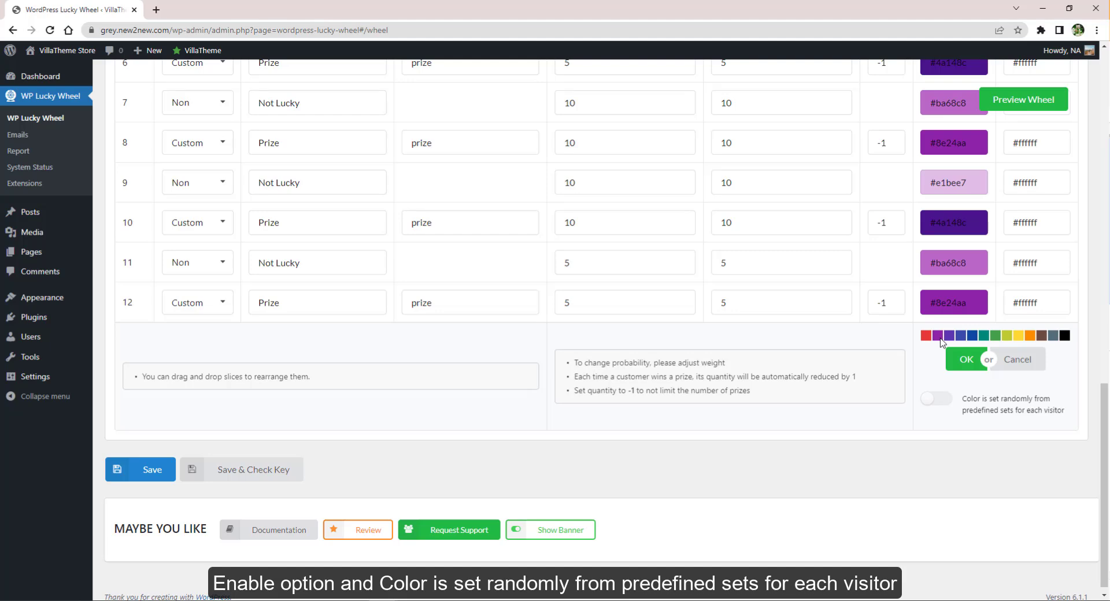
{"action": "left_click", "coordinate": [975, 336]}
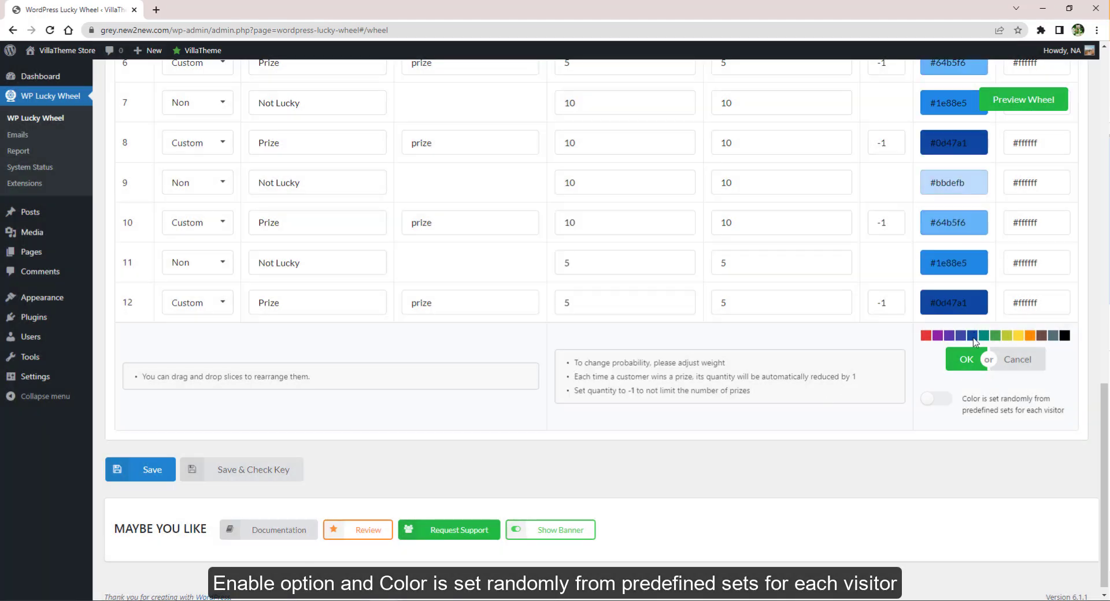
{"action": "scroll", "scroll_direction": "up", "scroll_amount": 3}
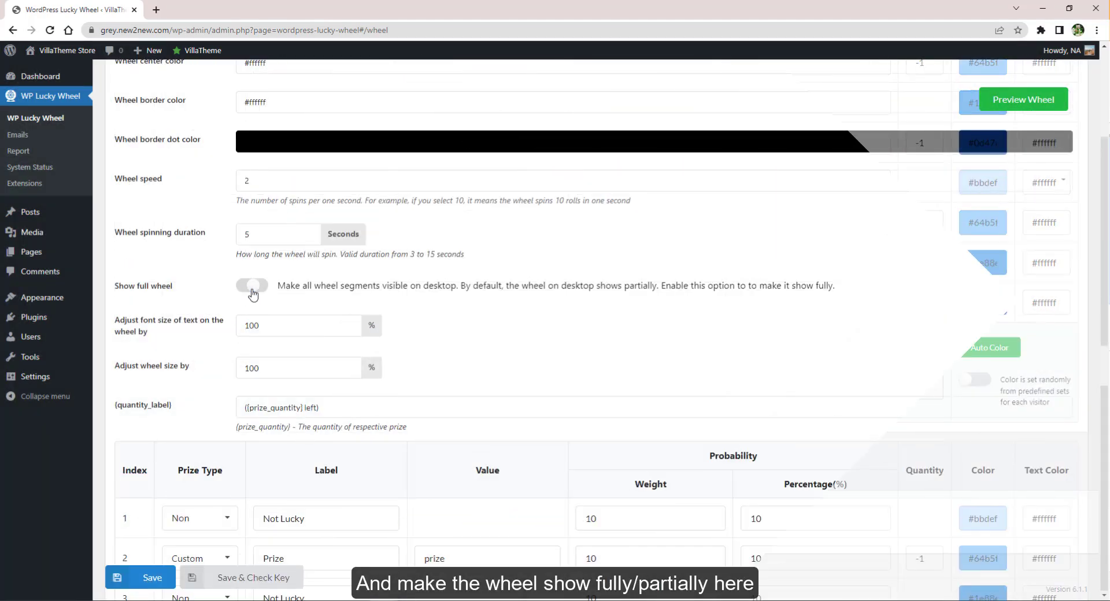
- Turn on Show full wheel and check it in the wheel preview
{"action": "left_click", "coordinate": [1022, 99]}
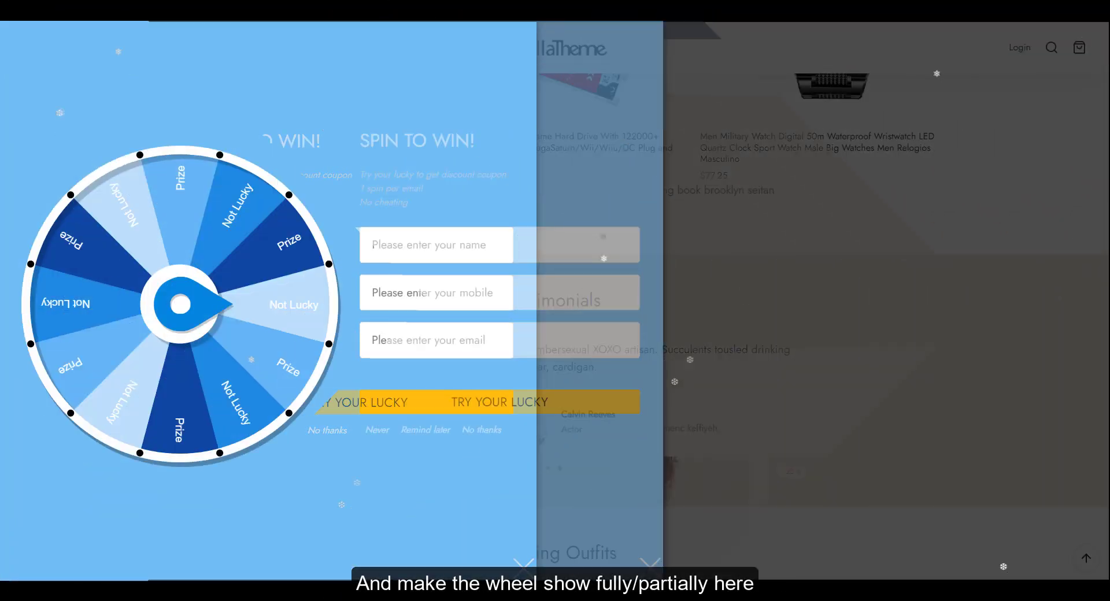
{"action": "left_click", "coordinate": [252, 286]}
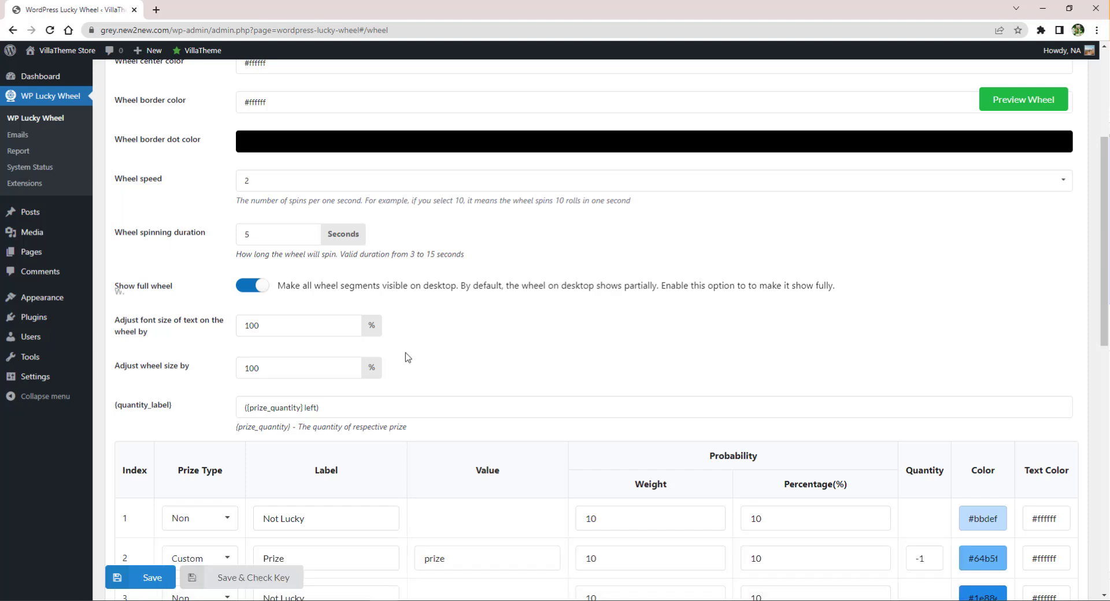
- Set the pointer colour to #1f9af9, skip a center image, and browse Wheel Background effects
{"action": "scroll", "scroll_direction": "up", "scroll_amount": 3}
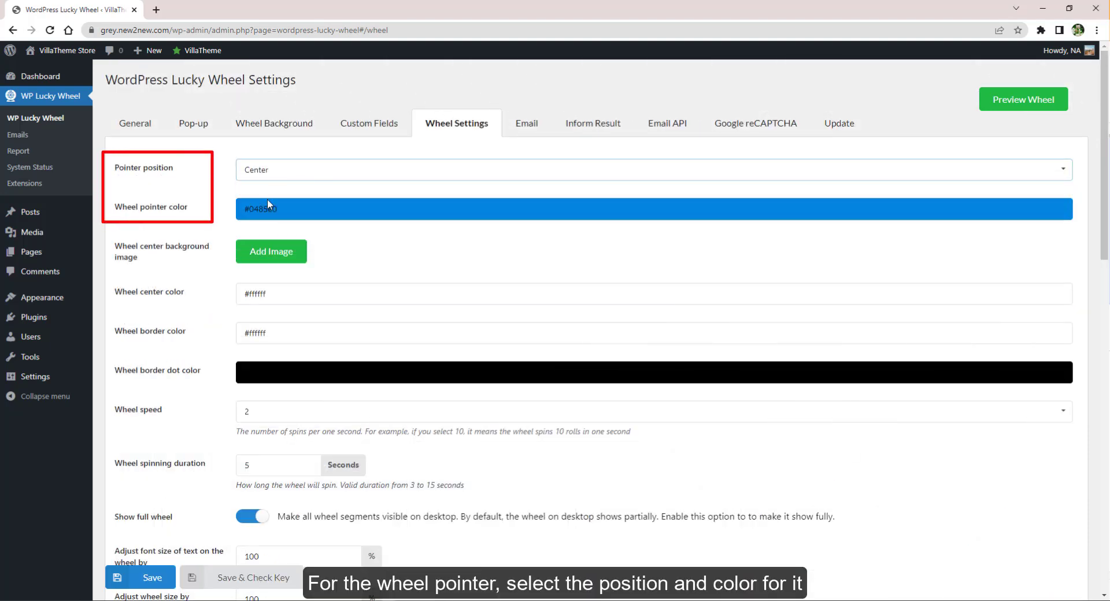
{"action": "left_click", "coordinate": [652, 208]}
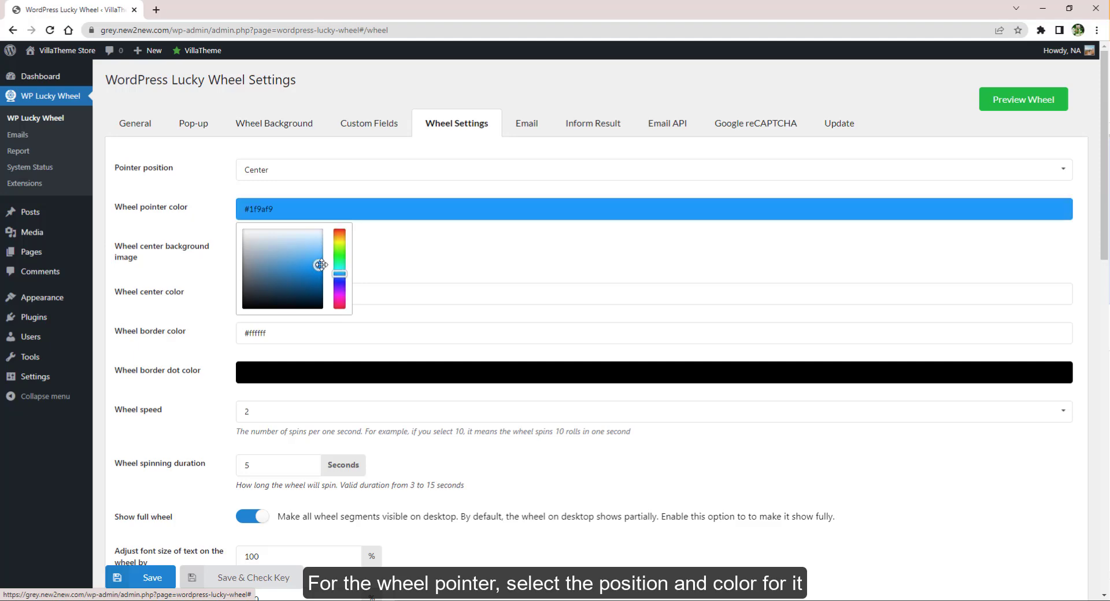
{"action": "left_click", "coordinate": [637, 268]}
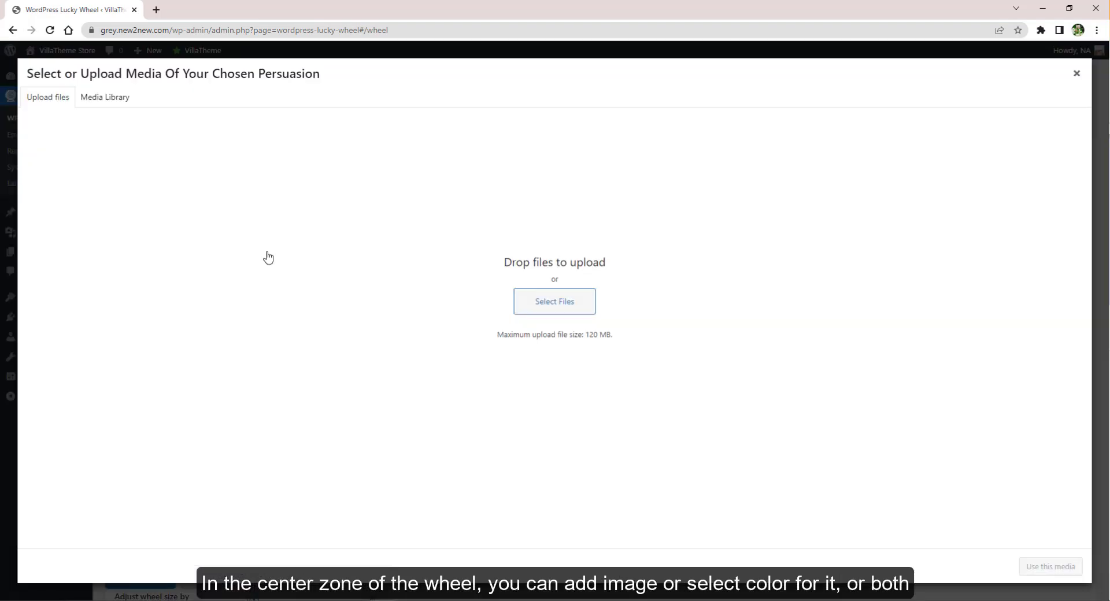
{"action": "left_click", "coordinate": [1076, 73]}
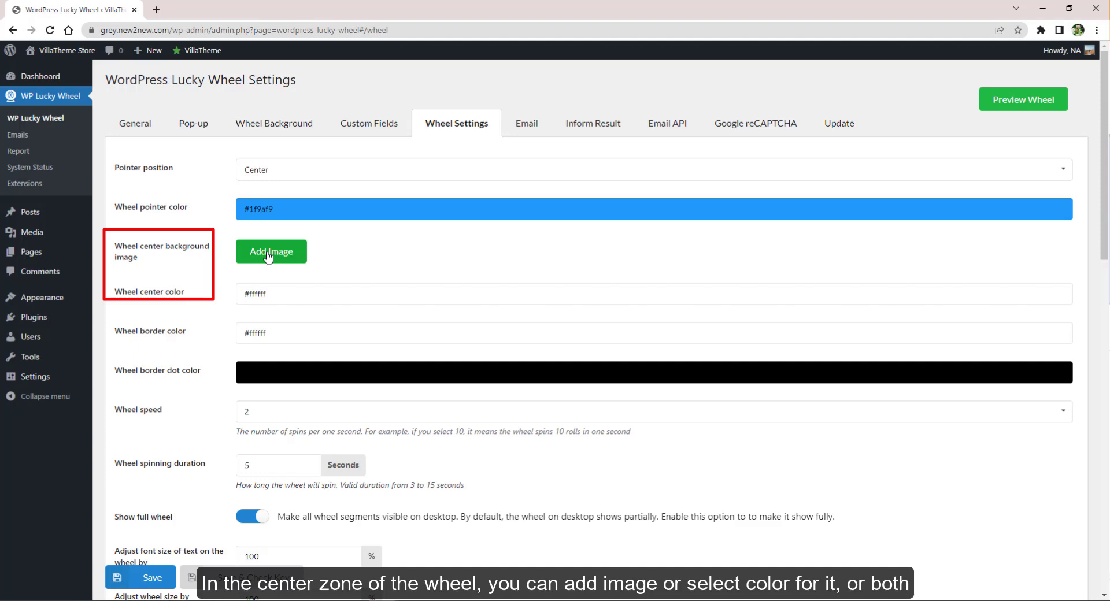
{"action": "left_click", "coordinate": [270, 251]}
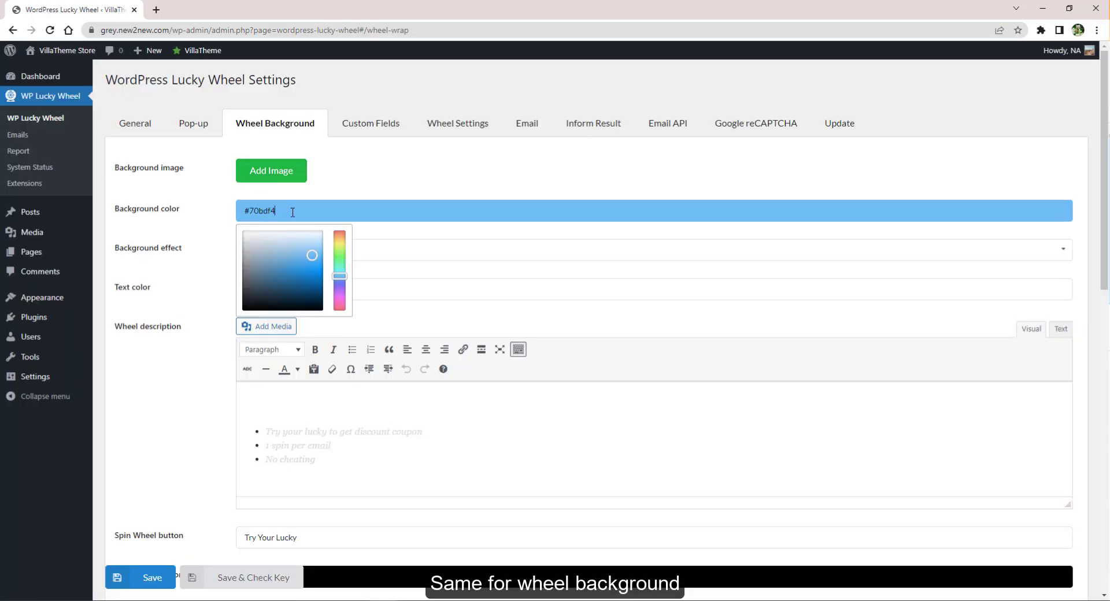
{"action": "left_click", "coordinate": [457, 122]}
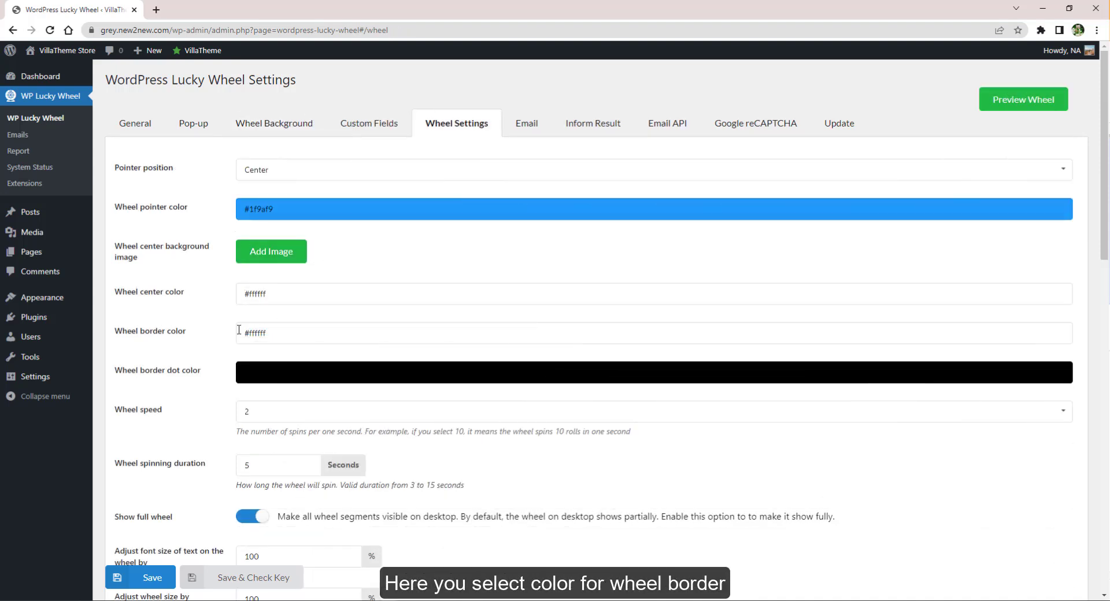
{"action": "mouse_move", "coordinate": [237, 335]}
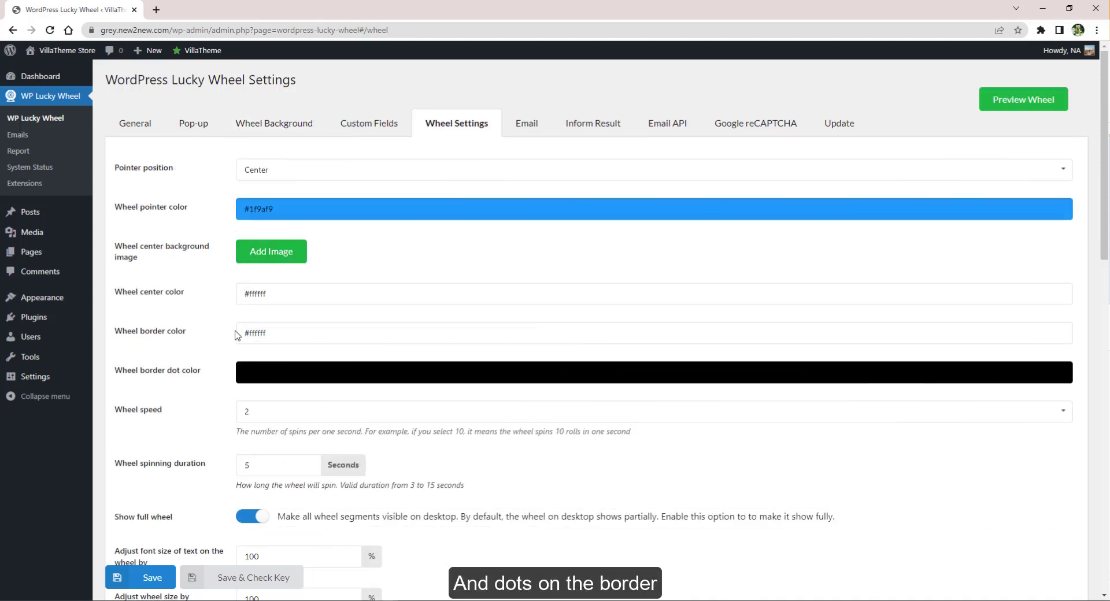
{"action": "scroll", "scroll_direction": "down", "scroll_amount": 3}
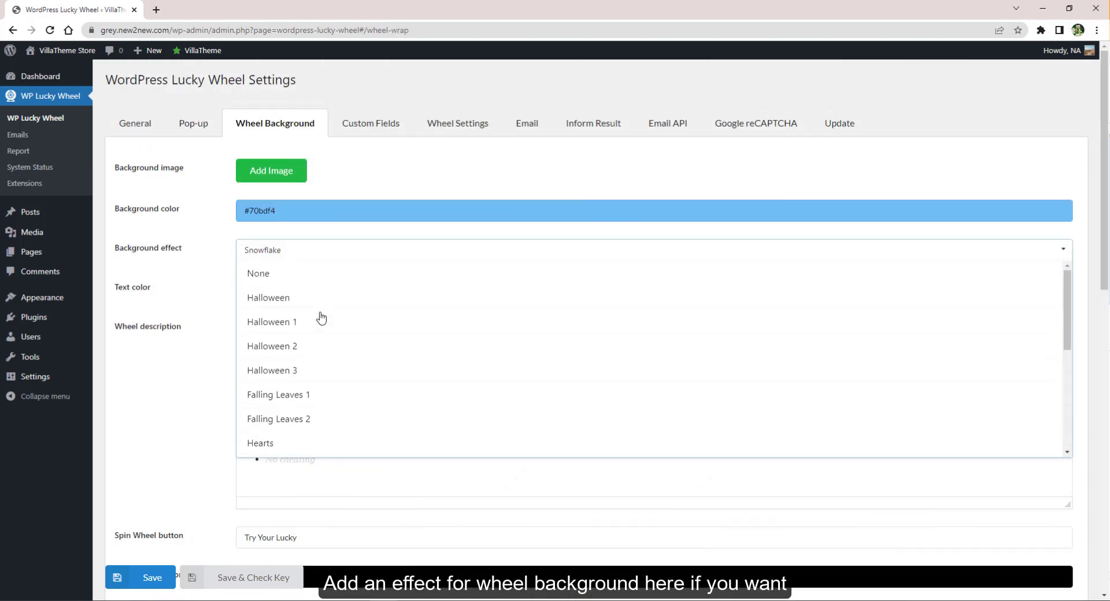
- Scroll through the Wheel Background options down to Custom css, then show the Pop-up settings
{"action": "scroll", "scroll_direction": "down", "scroll_amount": 3}
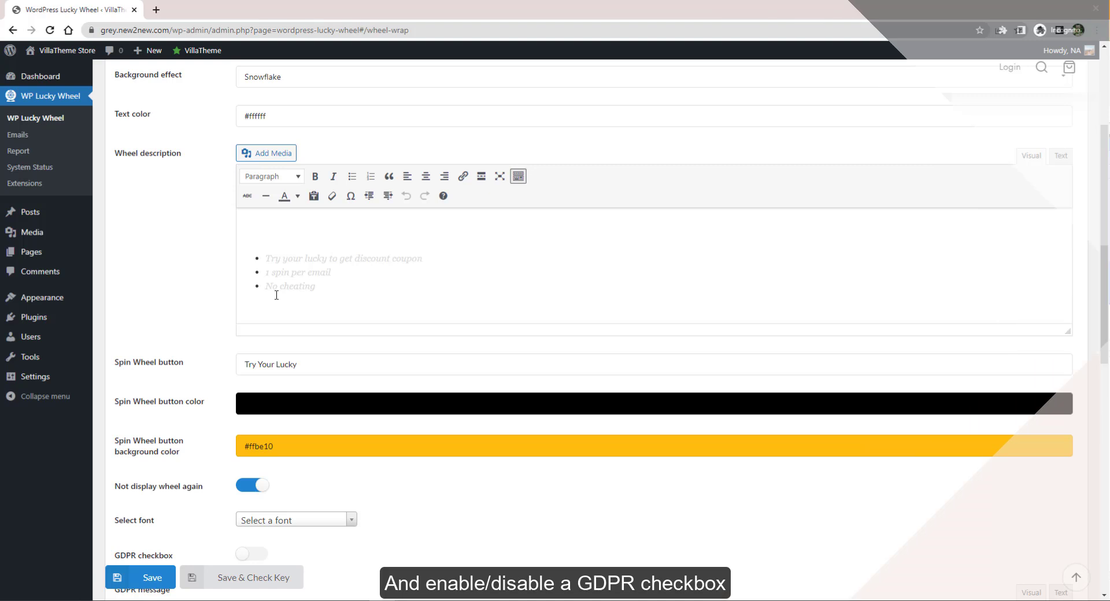
{"action": "scroll", "scroll_direction": "down", "scroll_amount": 3}
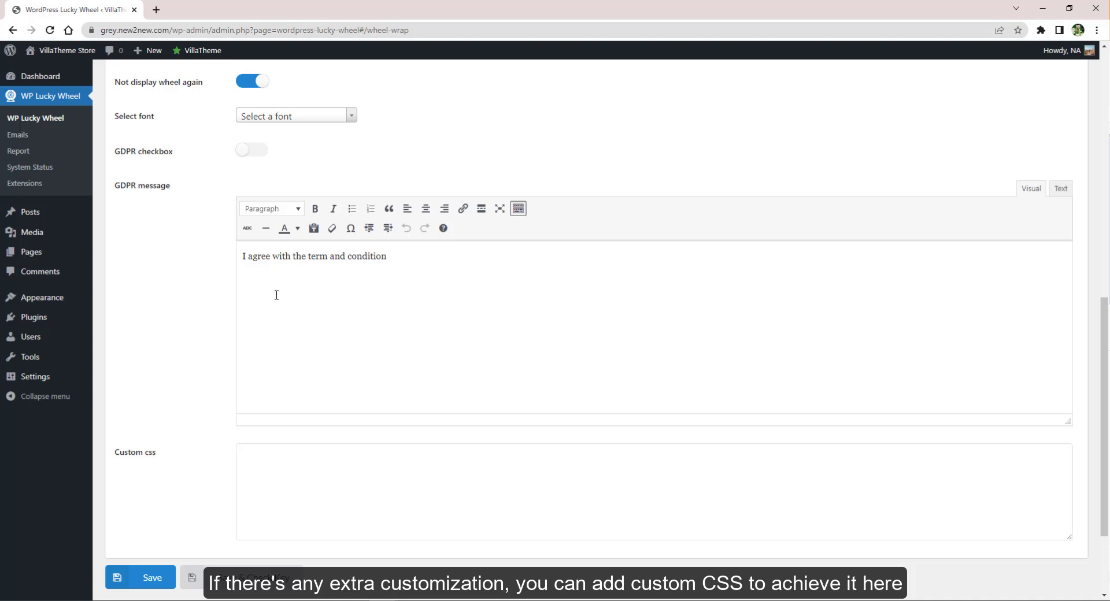
{"action": "left_click", "coordinate": [193, 123]}
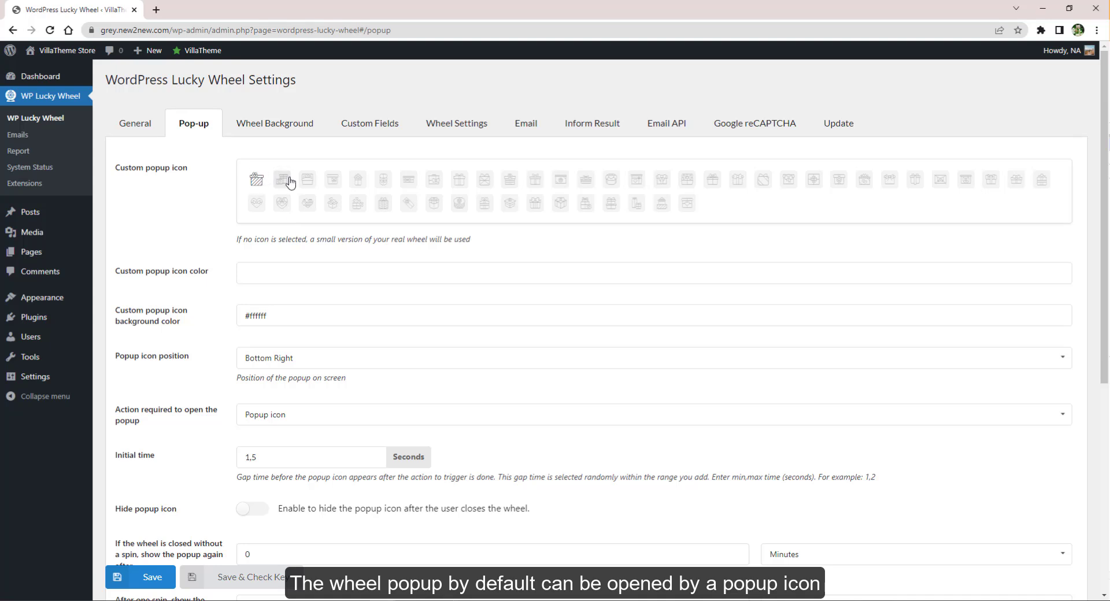
- Set popup icon colour #e66565 and show the wheel after visitors scroll 50% down
{"action": "left_click", "coordinate": [606, 273]}
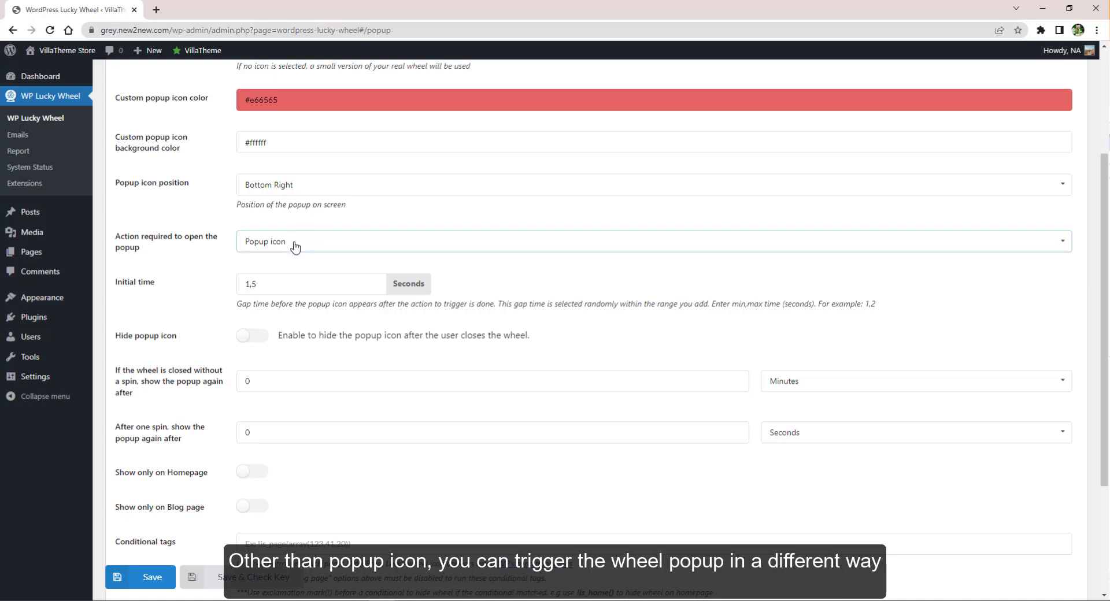
{"action": "left_click", "coordinate": [652, 242]}
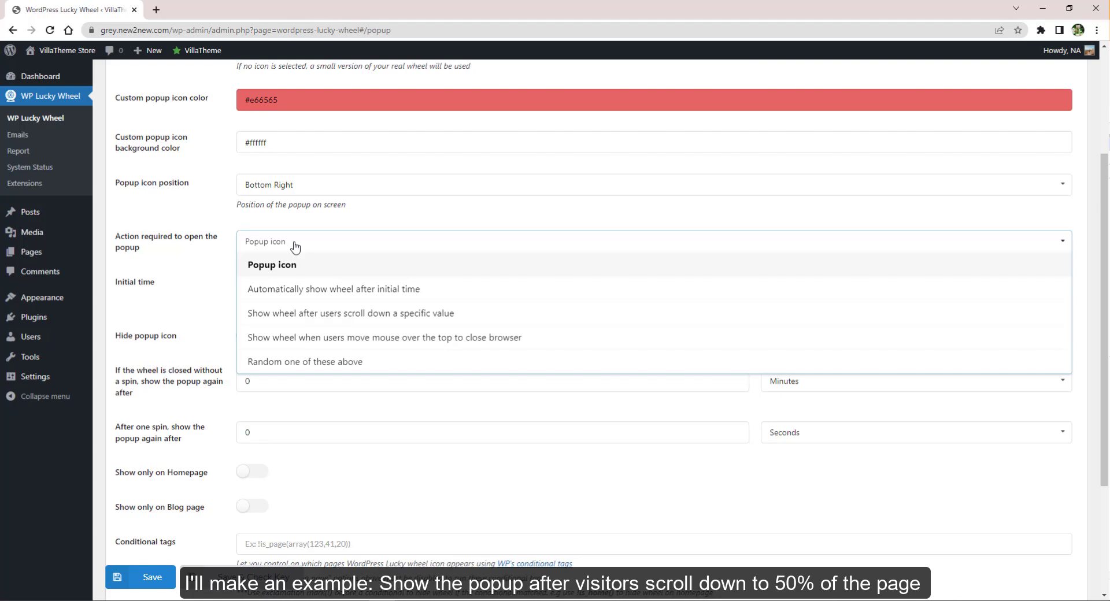
{"action": "mouse_move", "coordinate": [302, 313]}
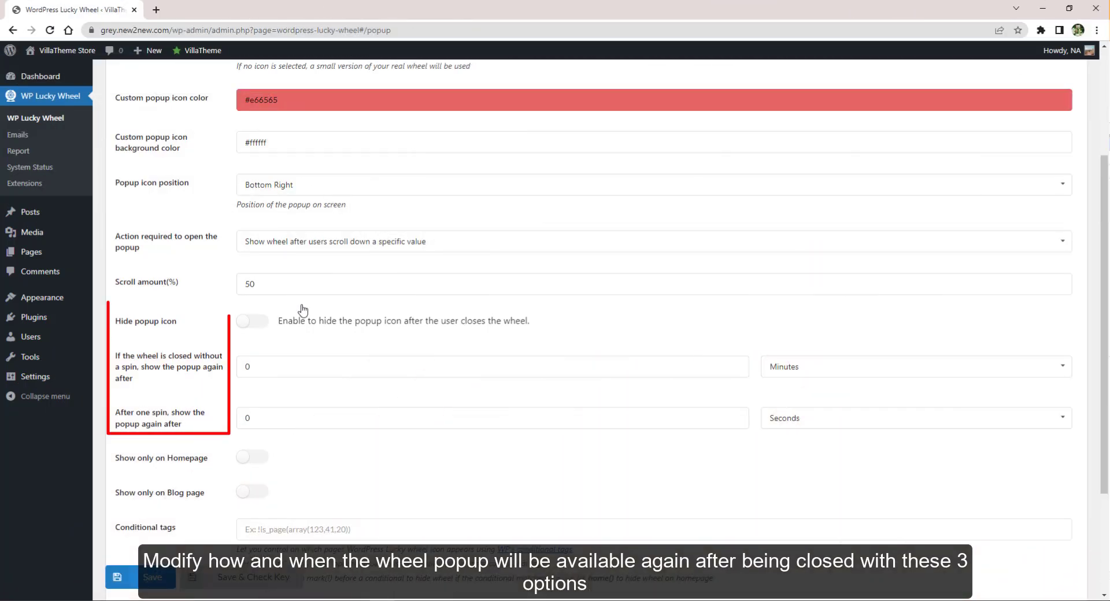
{"action": "scroll", "scroll_direction": "down", "scroll_amount": 3}
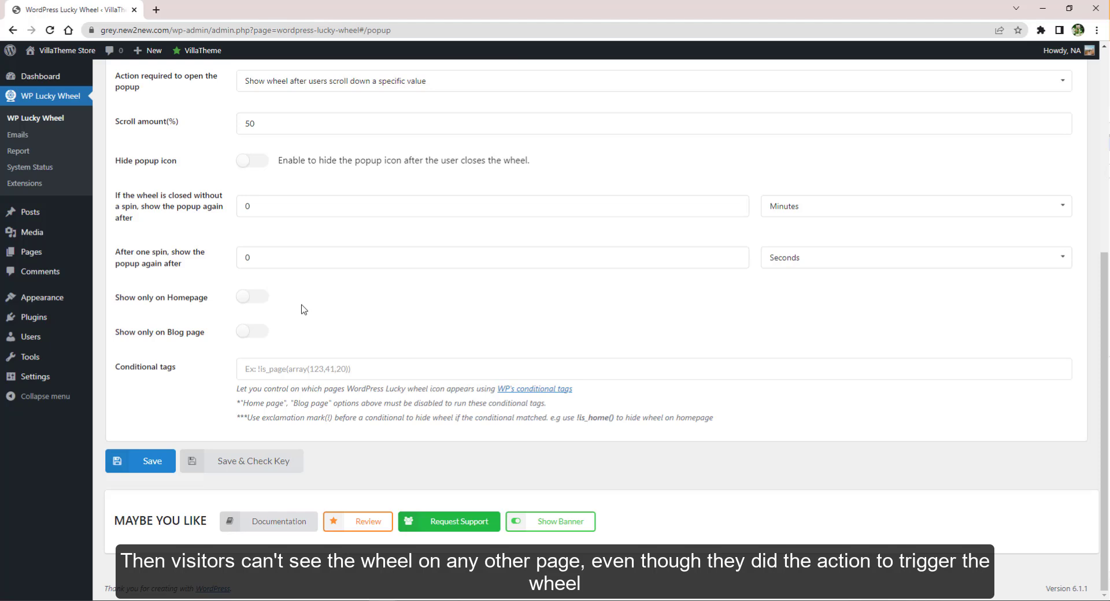
{"action": "left_click", "coordinate": [369, 124]}
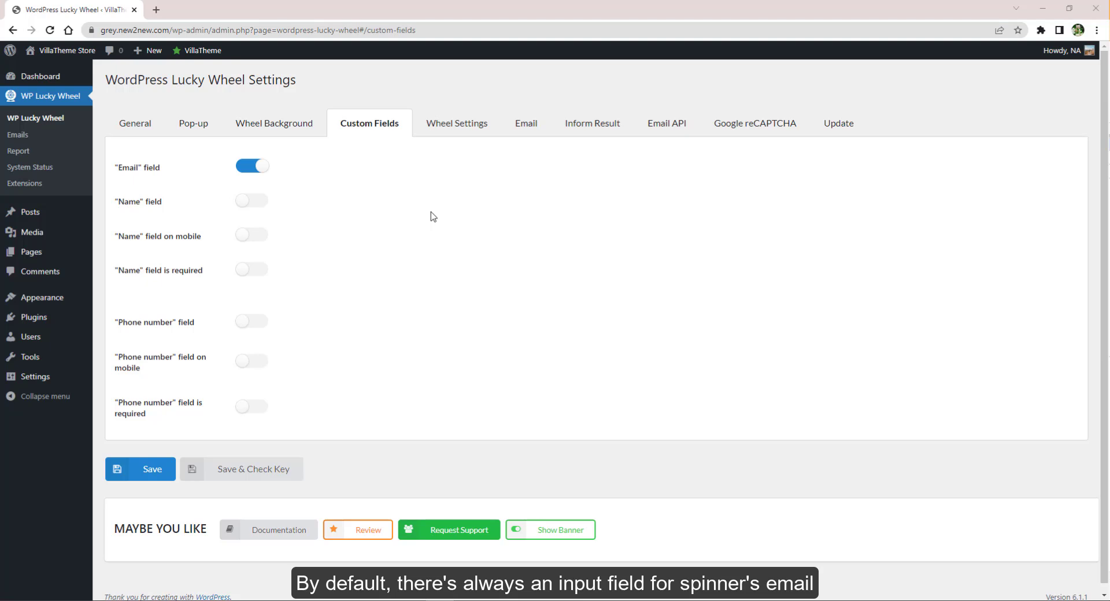
- Enable the Name field, then preview the wheel popup and close the preview
{"action": "left_click", "coordinate": [252, 200]}
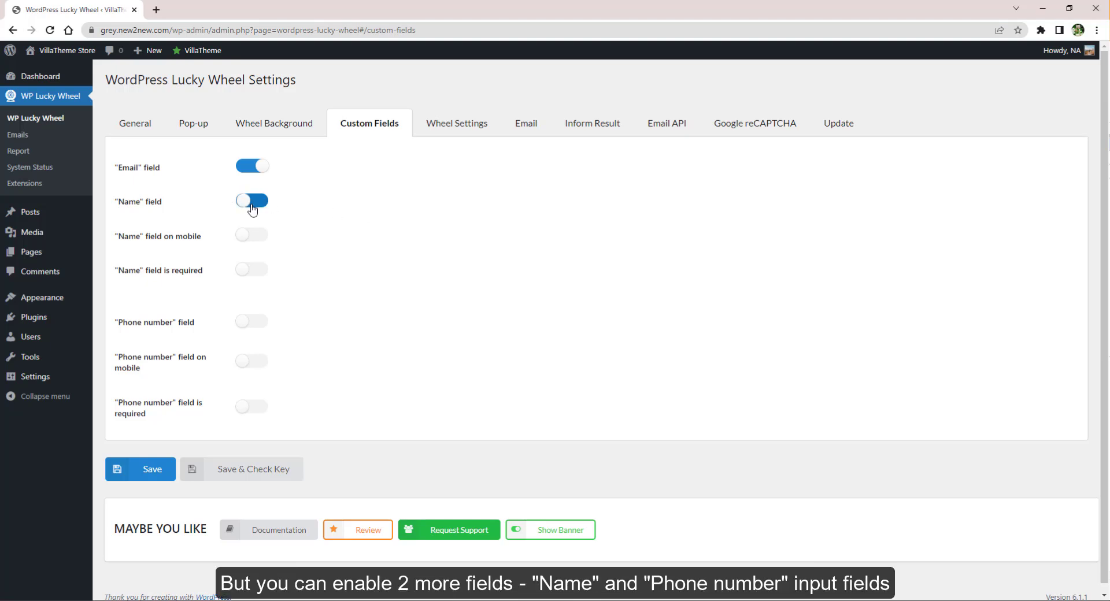
{"action": "left_click", "coordinate": [251, 321]}
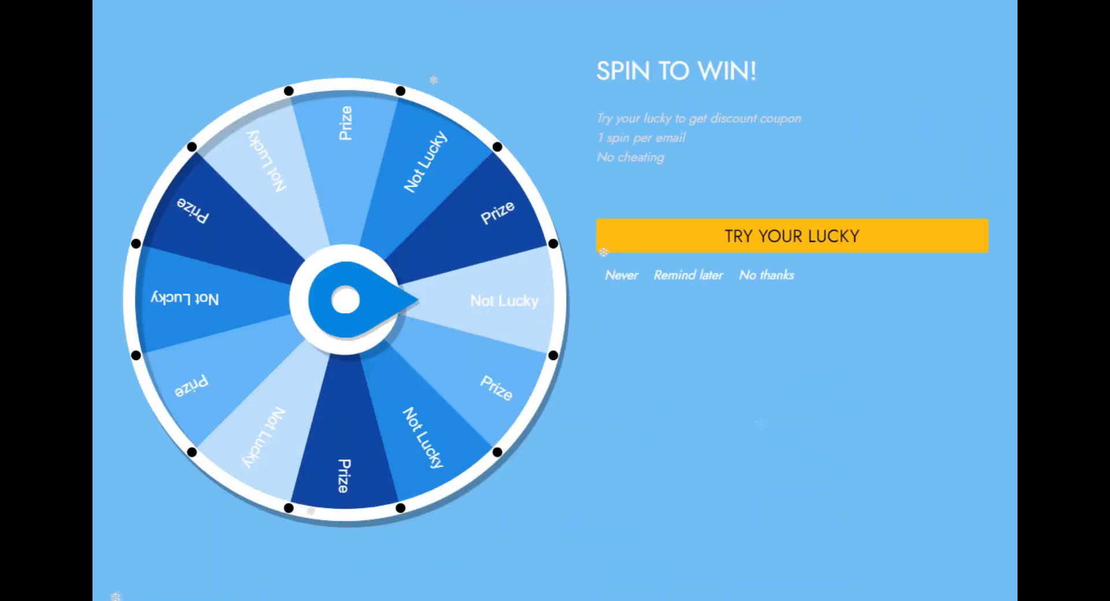
{"action": "left_click", "coordinate": [786, 236]}
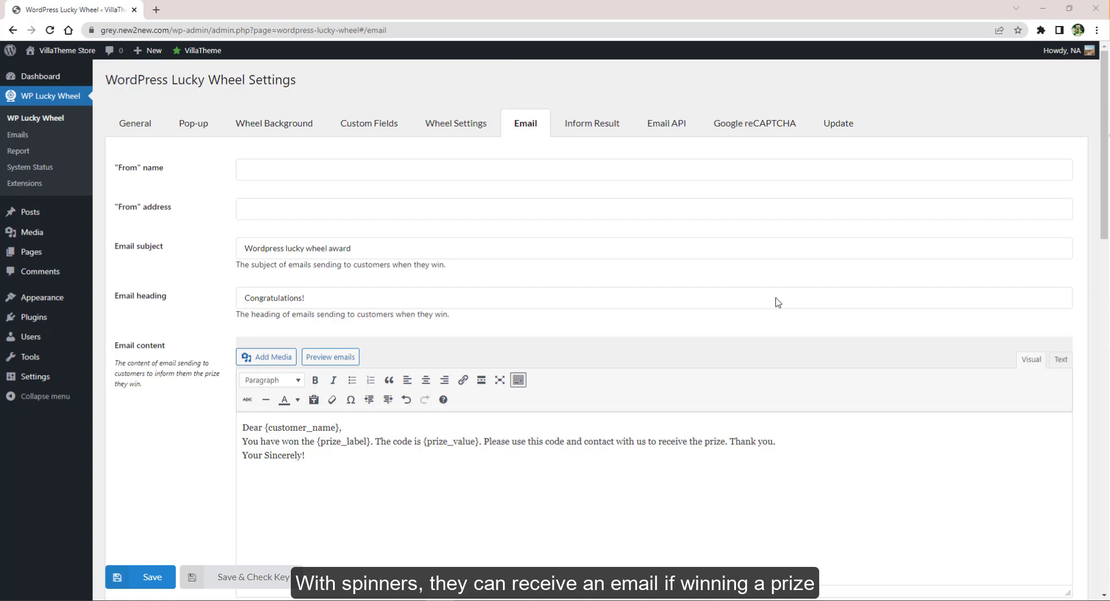
- Preview the winner email and wrap its {prize_label} placeholder in code formatting
{"action": "left_click", "coordinate": [330, 357]}
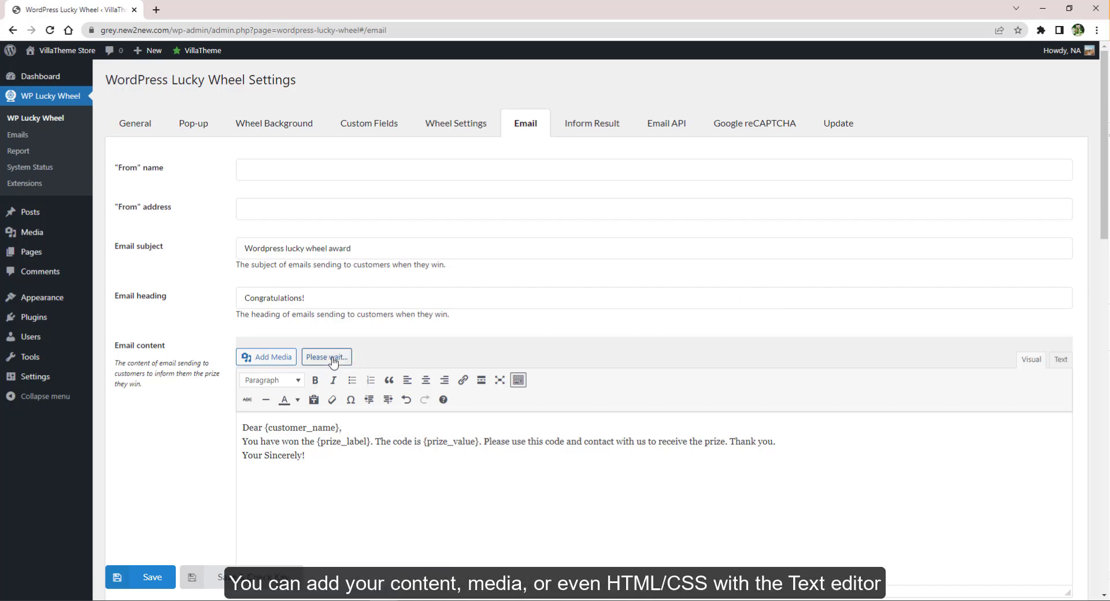
{"action": "left_click", "coordinate": [326, 356]}
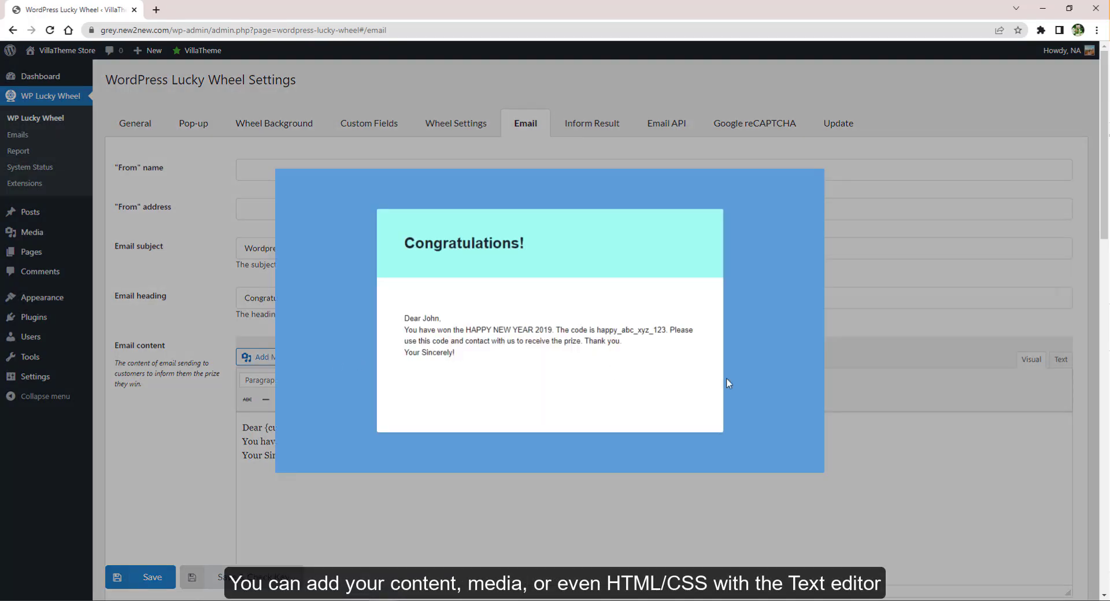
{"action": "left_click", "coordinate": [1061, 360]}
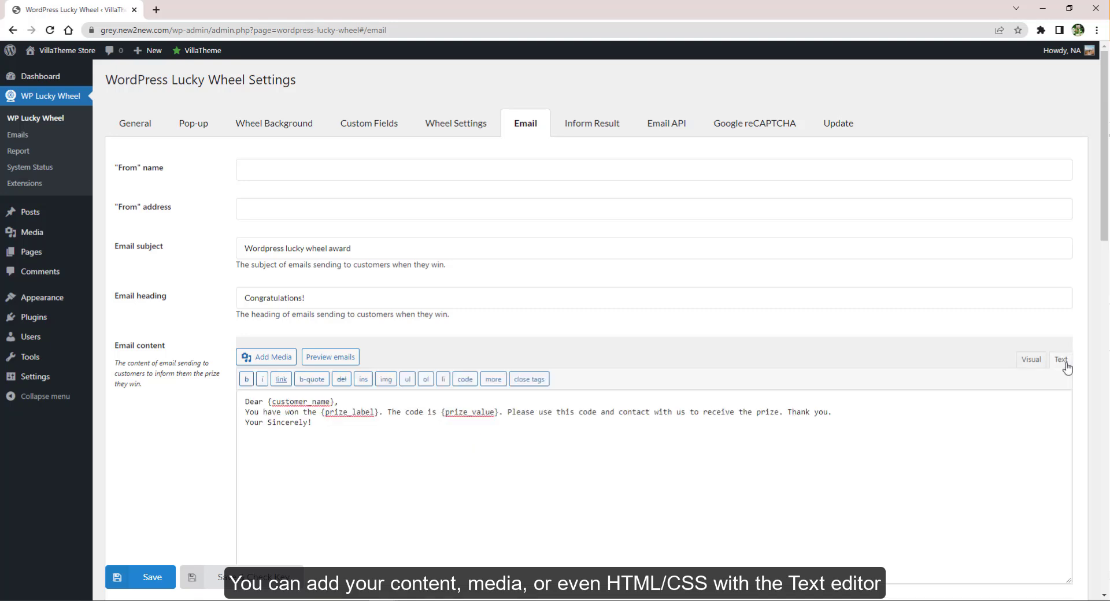
{"action": "double_click", "coordinate": [369, 412]}
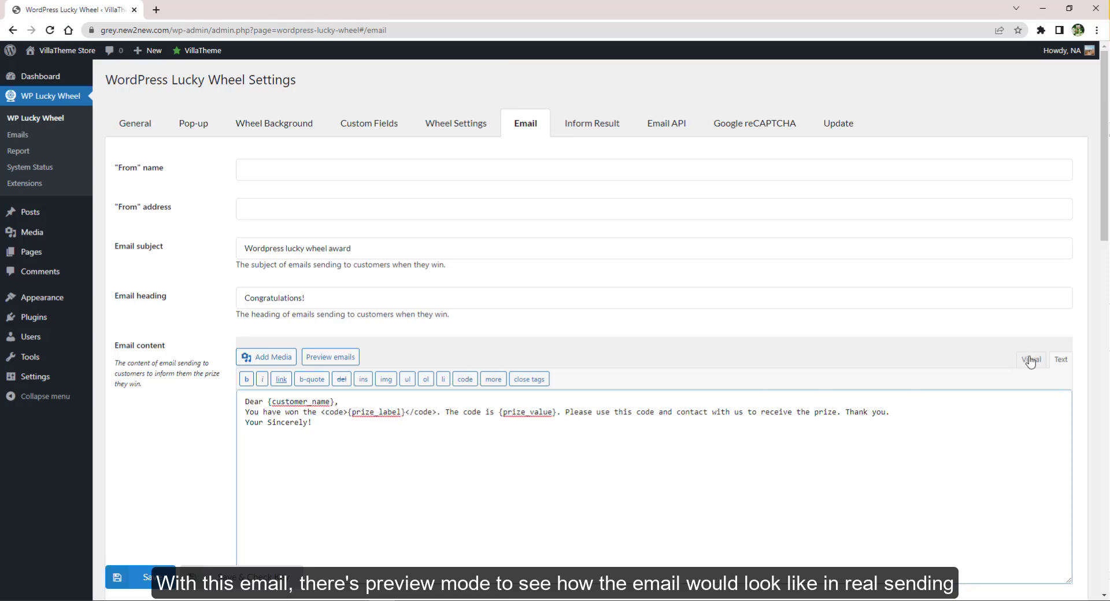
{"action": "left_click", "coordinate": [1030, 360]}
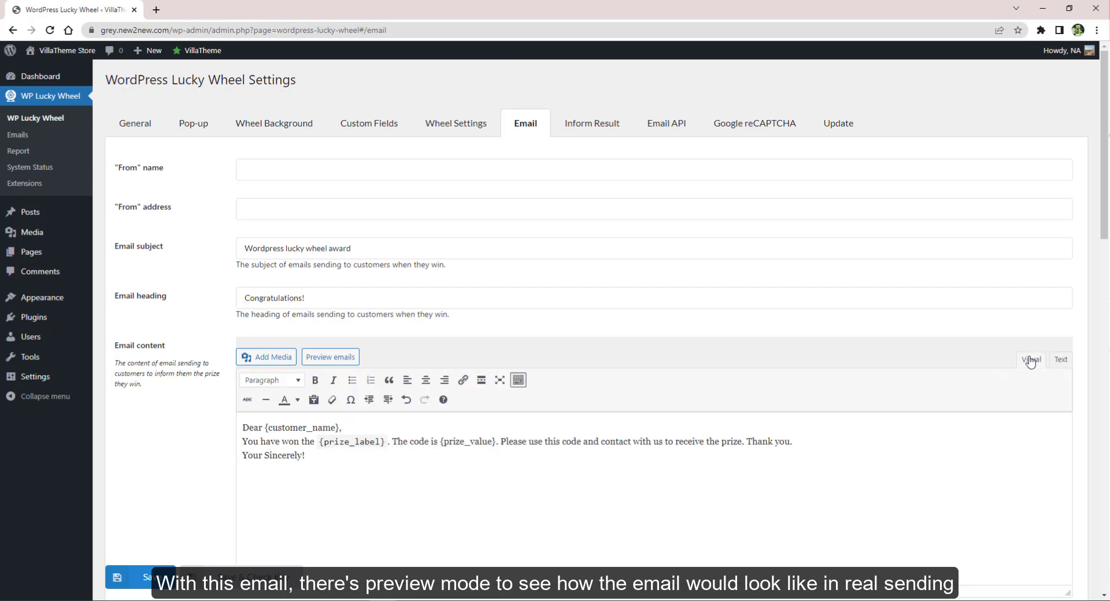
- Toggle admin win notifications off and back on so they stay enabled
{"action": "scroll", "scroll_direction": "down", "scroll_amount": 3}
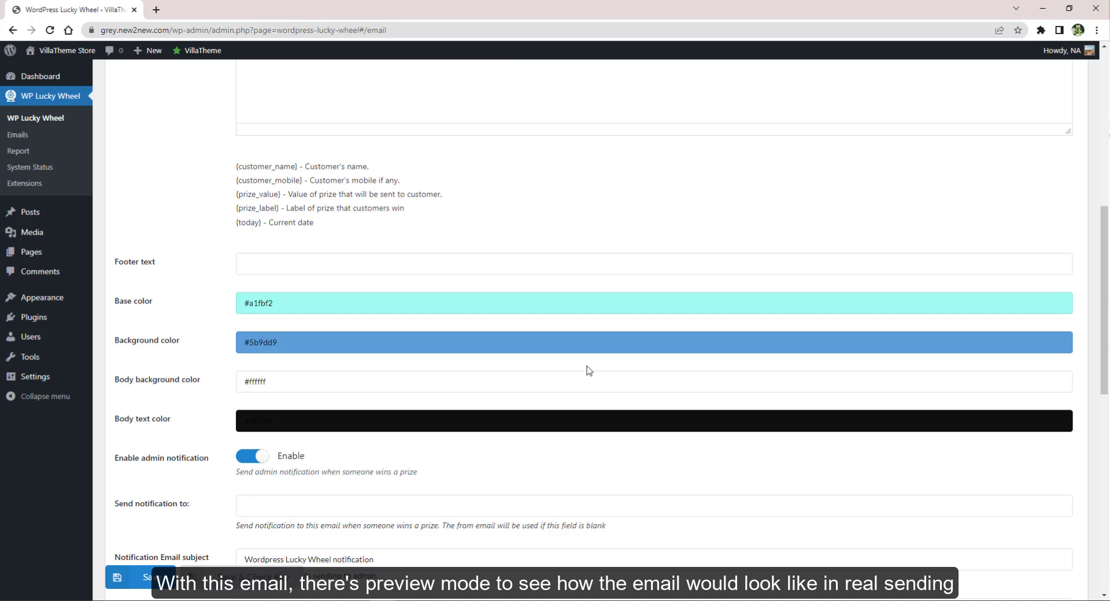
{"action": "scroll", "scroll_direction": "down", "scroll_amount": 3}
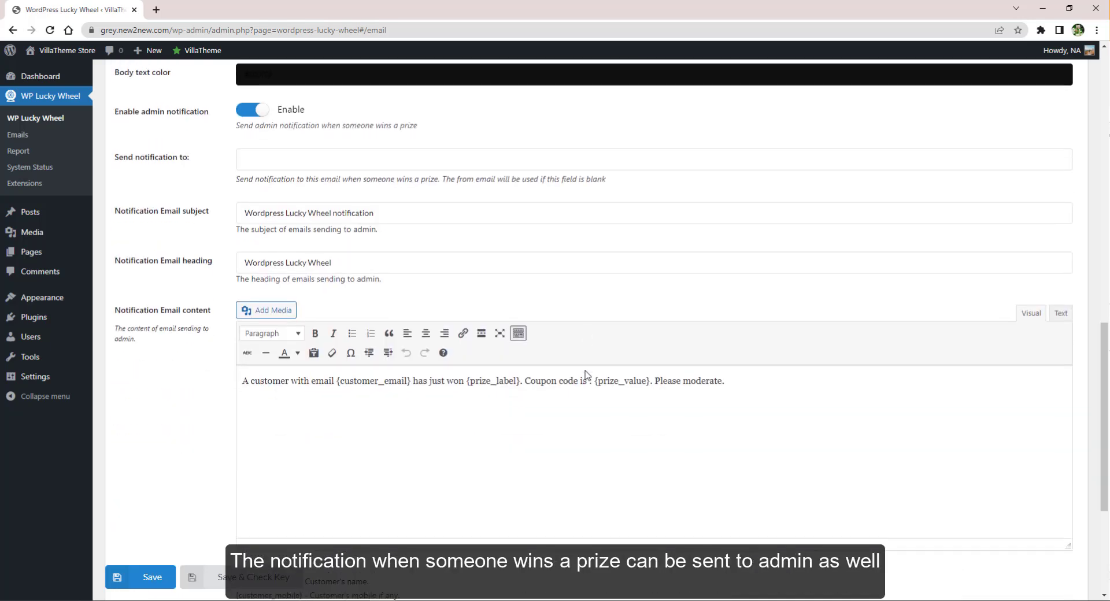
{"action": "left_click", "coordinate": [252, 109]}
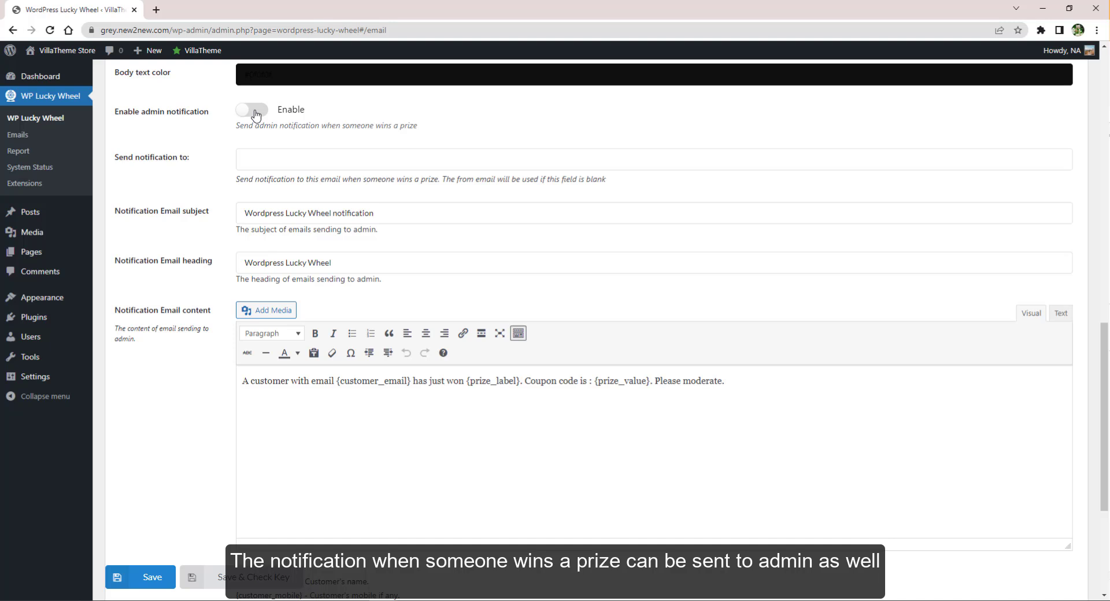
{"action": "left_click", "coordinate": [252, 110]}
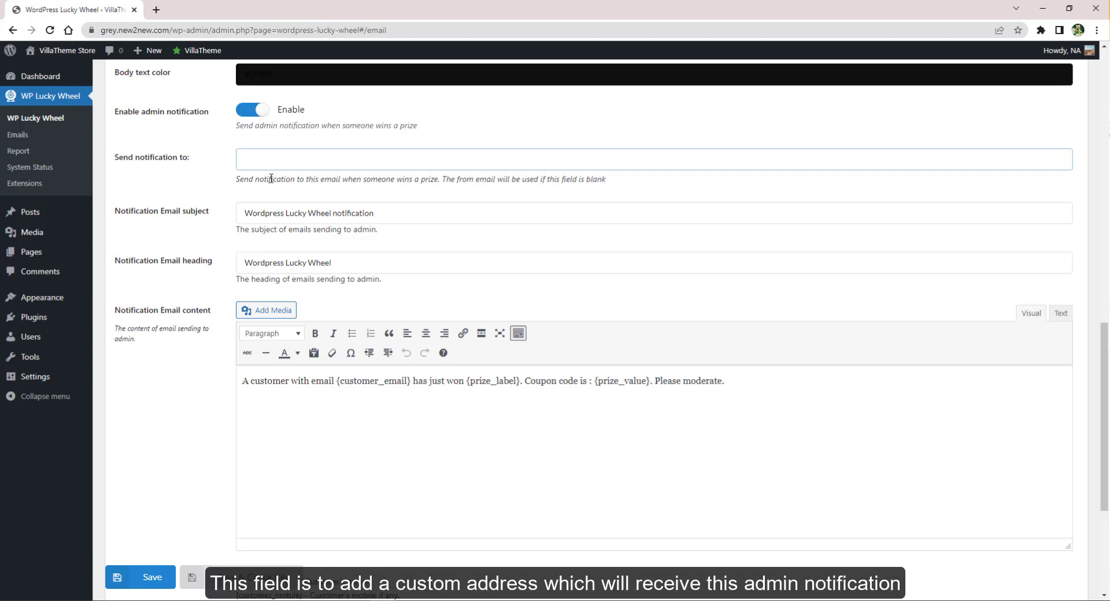
{"action": "scroll", "scroll_direction": "down", "scroll_amount": 3}
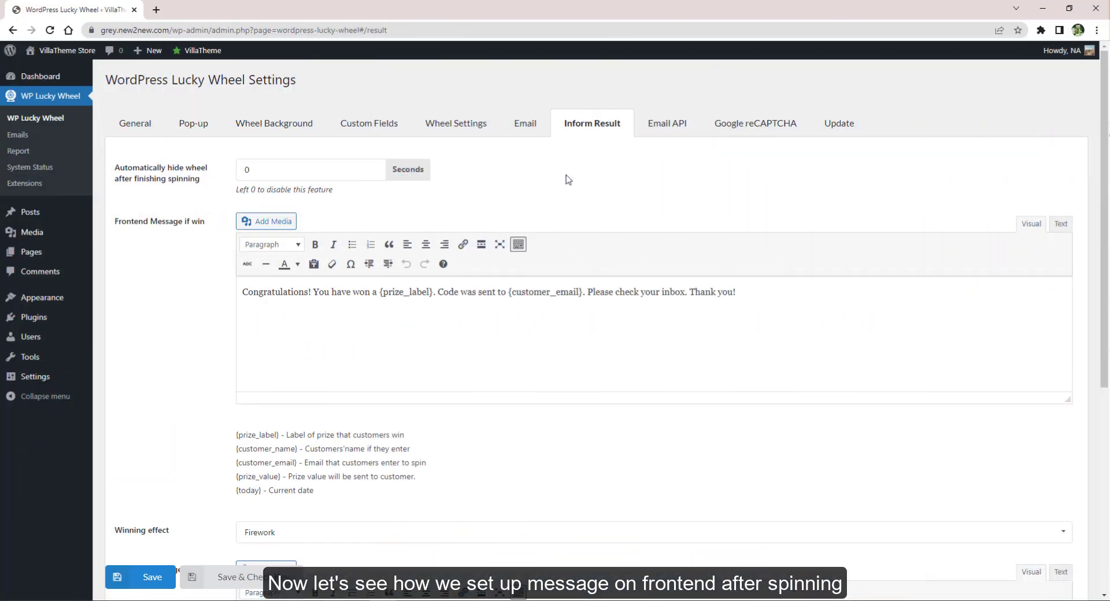
- Review the frontend win message, Firework winning effect and lost-spin message settings
{"action": "scroll", "scroll_direction": "down", "scroll_amount": 3}
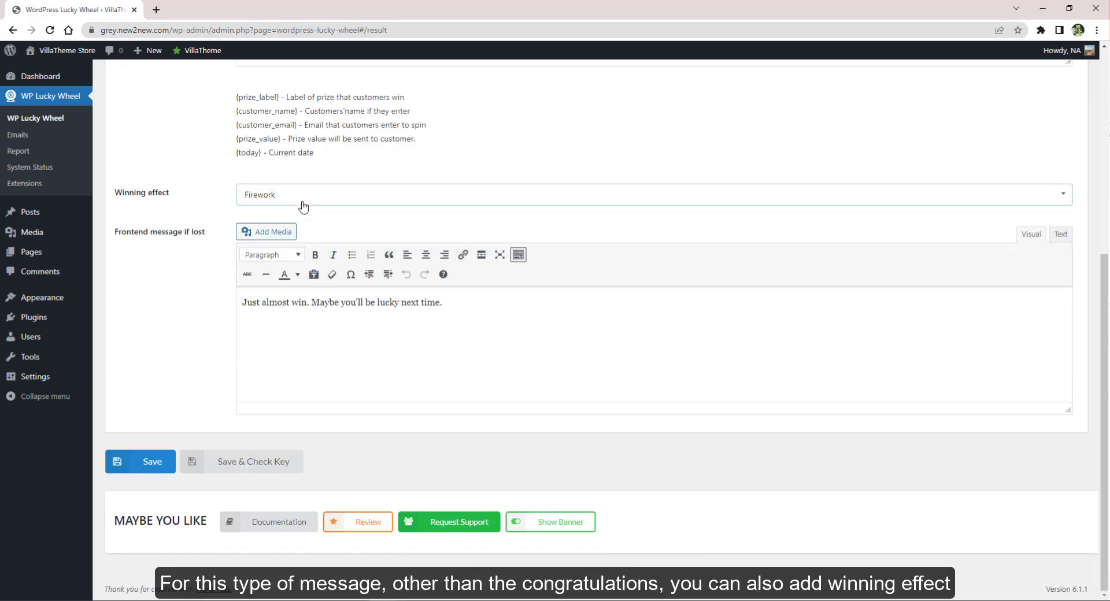
{"action": "mouse_move", "coordinate": [376, 226]}
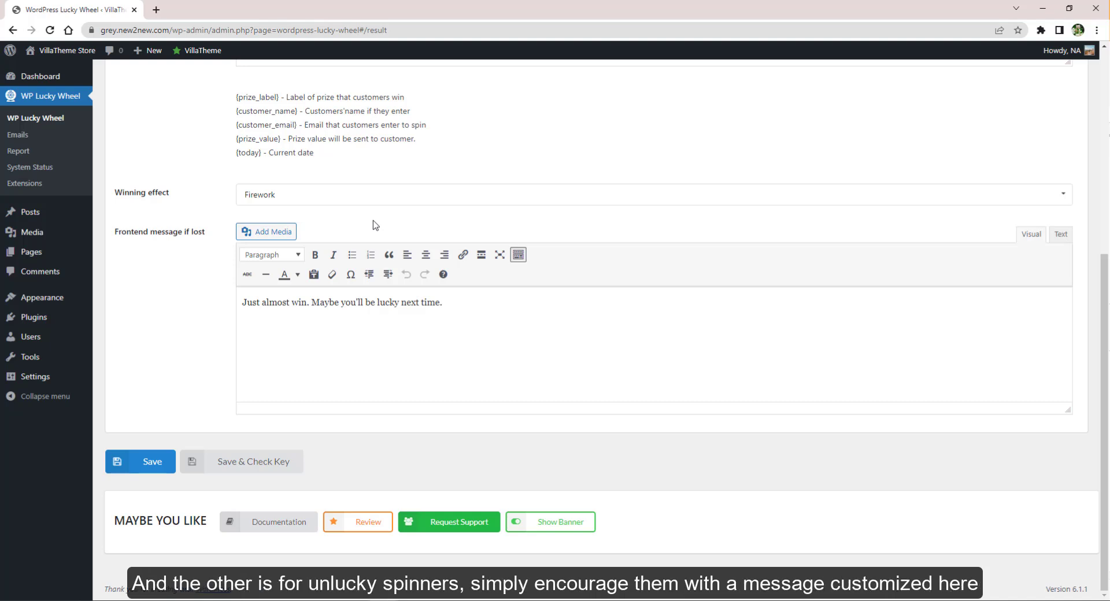
{"action": "scroll", "scroll_direction": "up", "scroll_amount": 3}
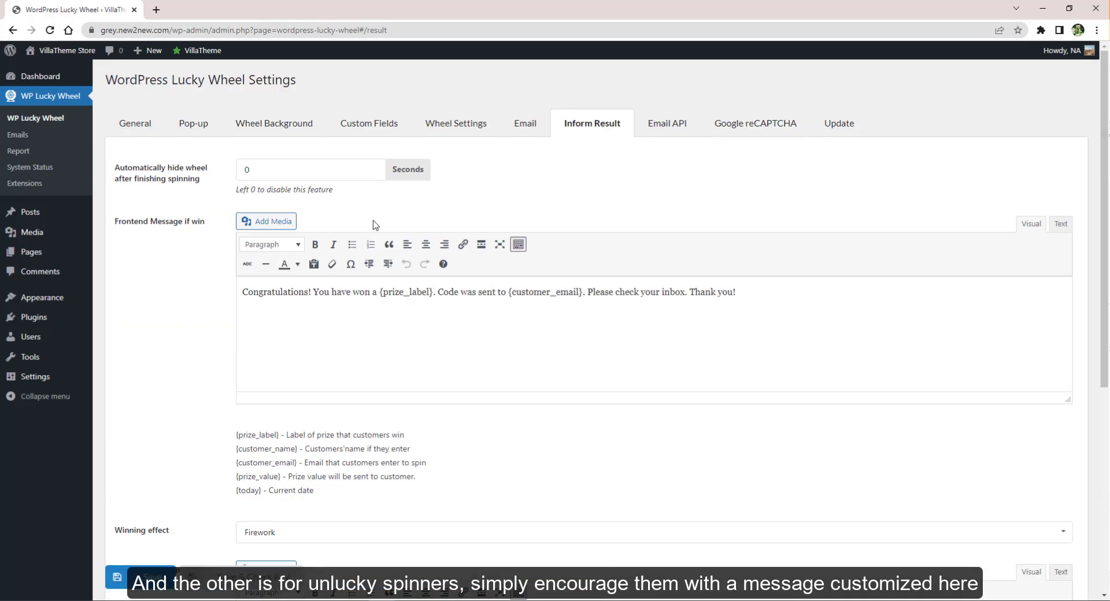
{"action": "left_click", "coordinate": [666, 124]}
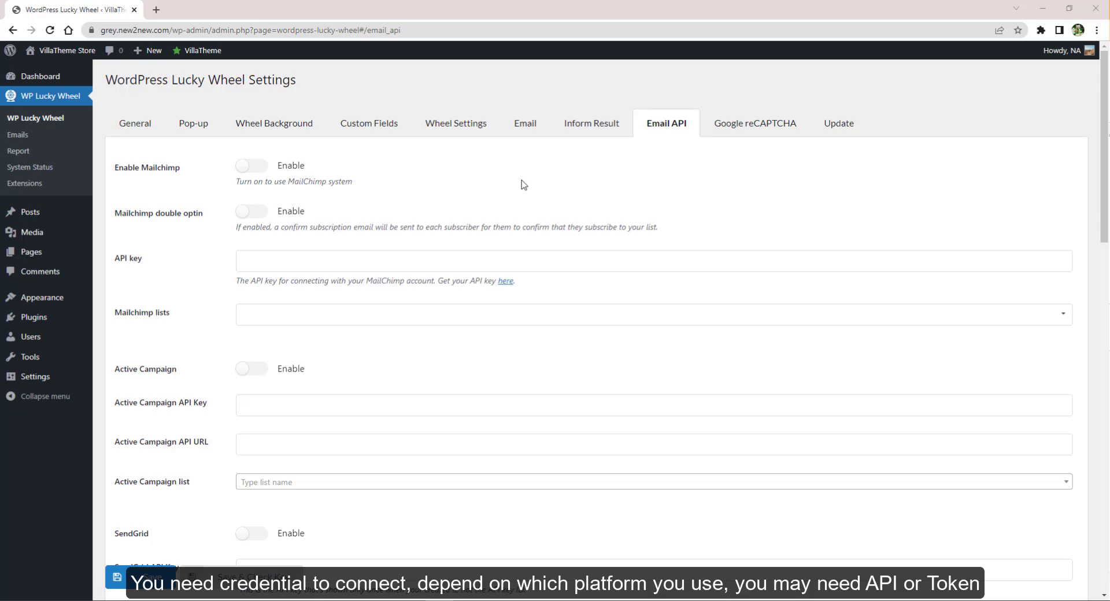
- Scroll through the Mailchimp, Active Campaign, SendGrid, Metrilo, Hubspot and Klaviyo integrations
{"action": "scroll", "scroll_direction": "down", "scroll_amount": 3}
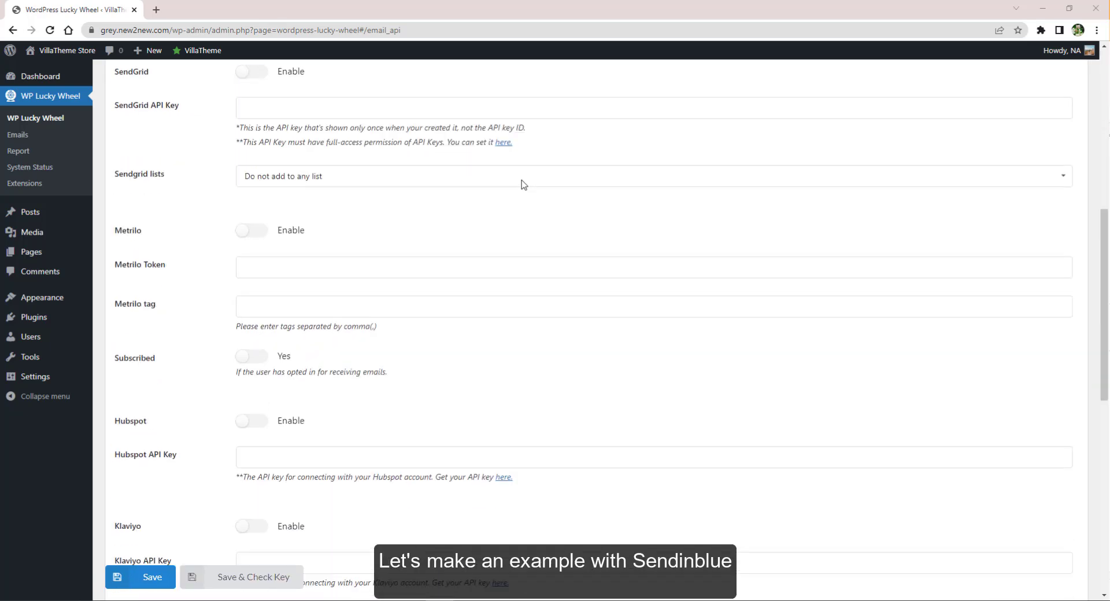
{"action": "scroll", "scroll_direction": "down", "scroll_amount": 3}
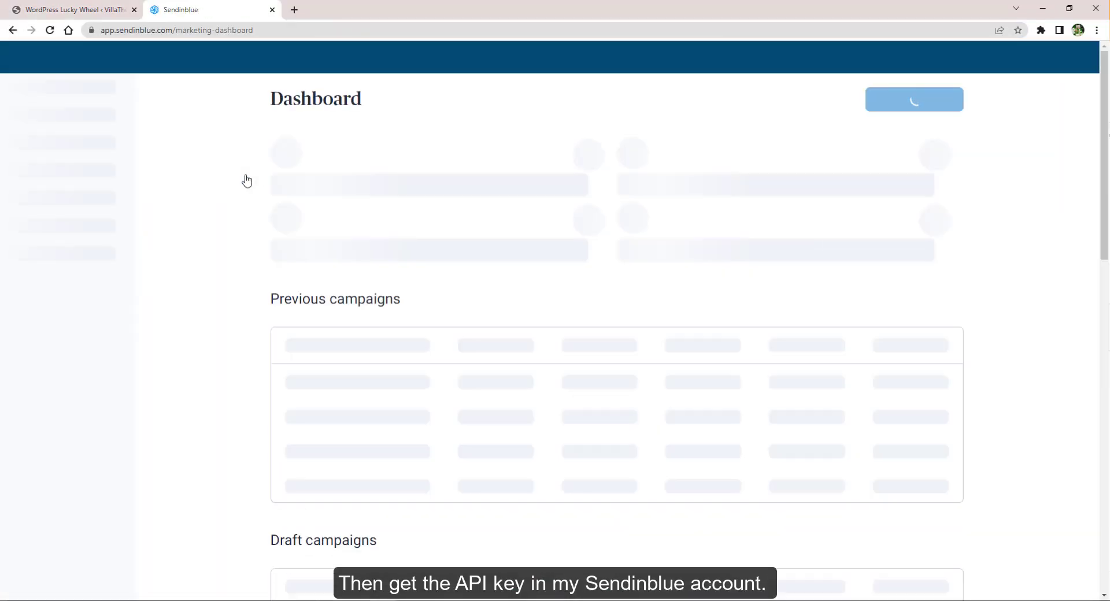
- Generate a new Sendinblue v3 API key under SMTP & API and copy it
{"action": "left_click", "coordinate": [1048, 58]}
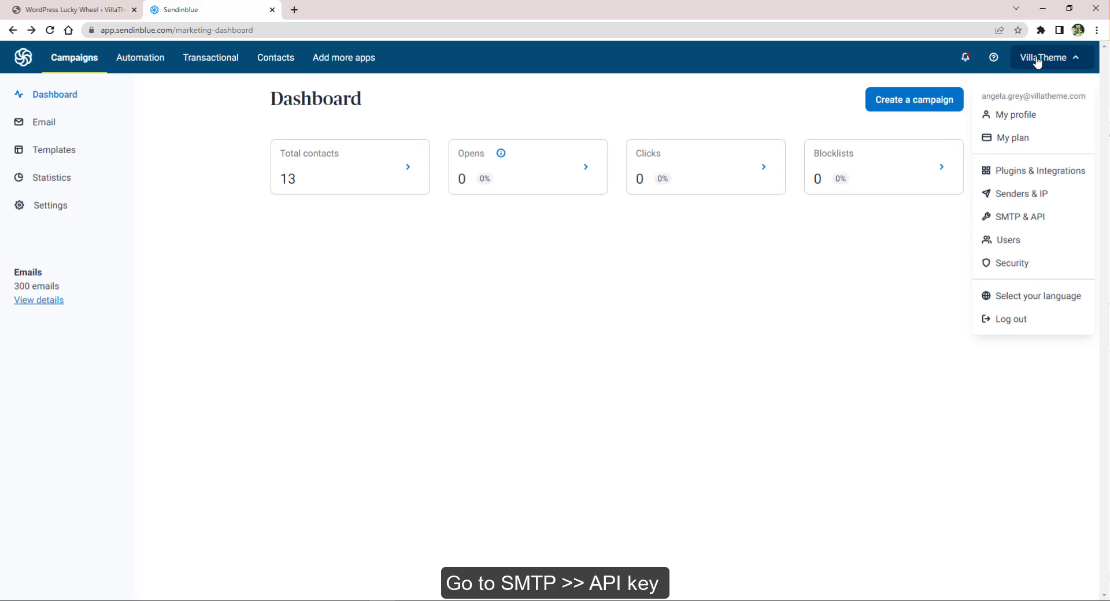
{"action": "left_click", "coordinate": [1021, 217]}
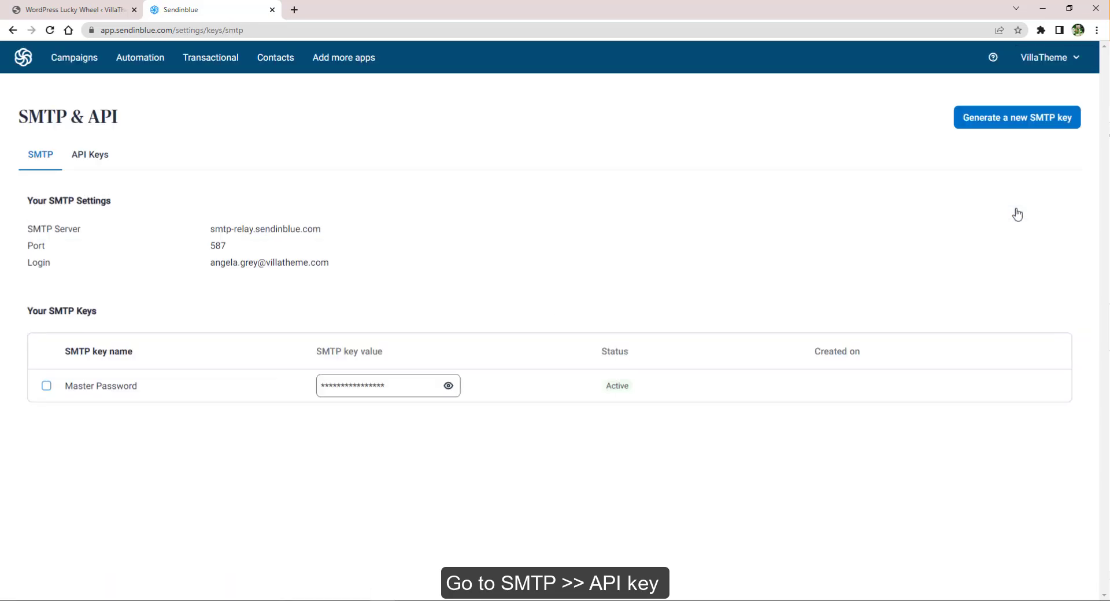
{"action": "mouse_move", "coordinate": [90, 155]}
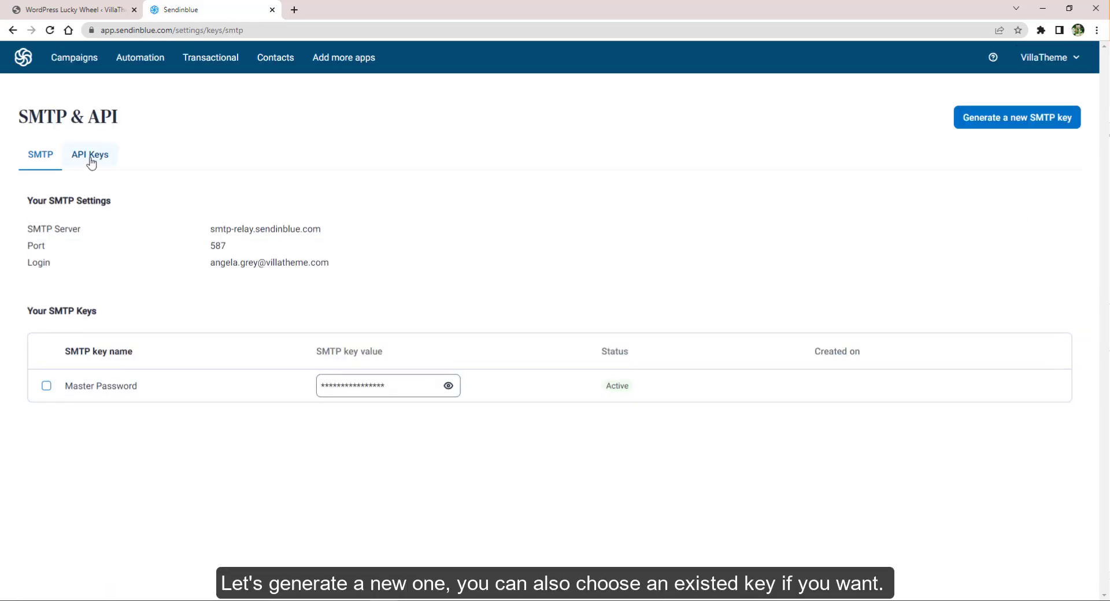
{"action": "left_click", "coordinate": [90, 154]}
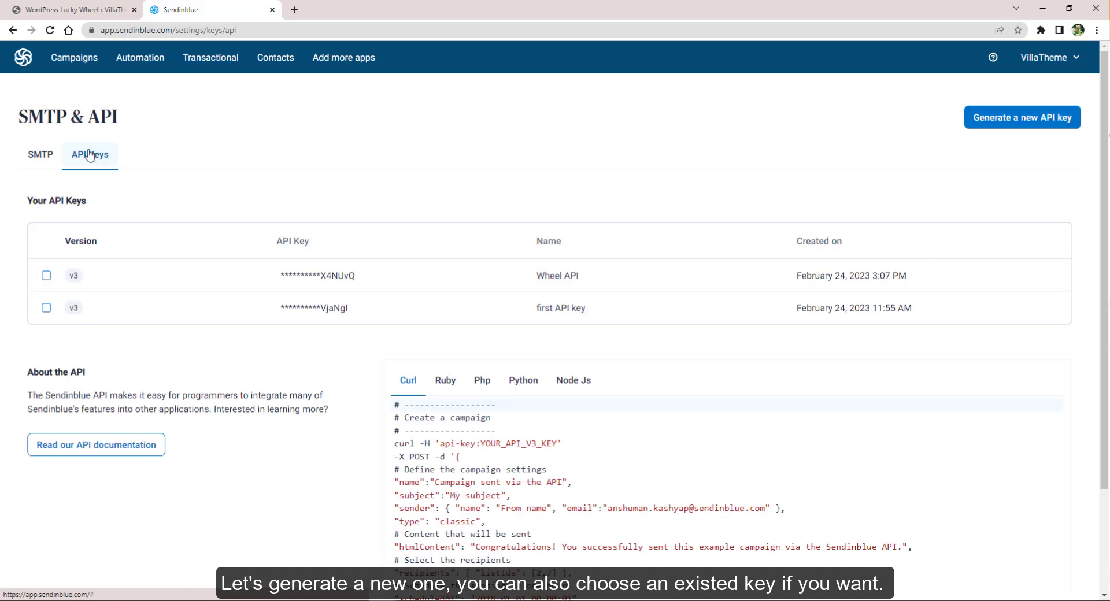
{"action": "left_click", "coordinate": [1022, 117]}
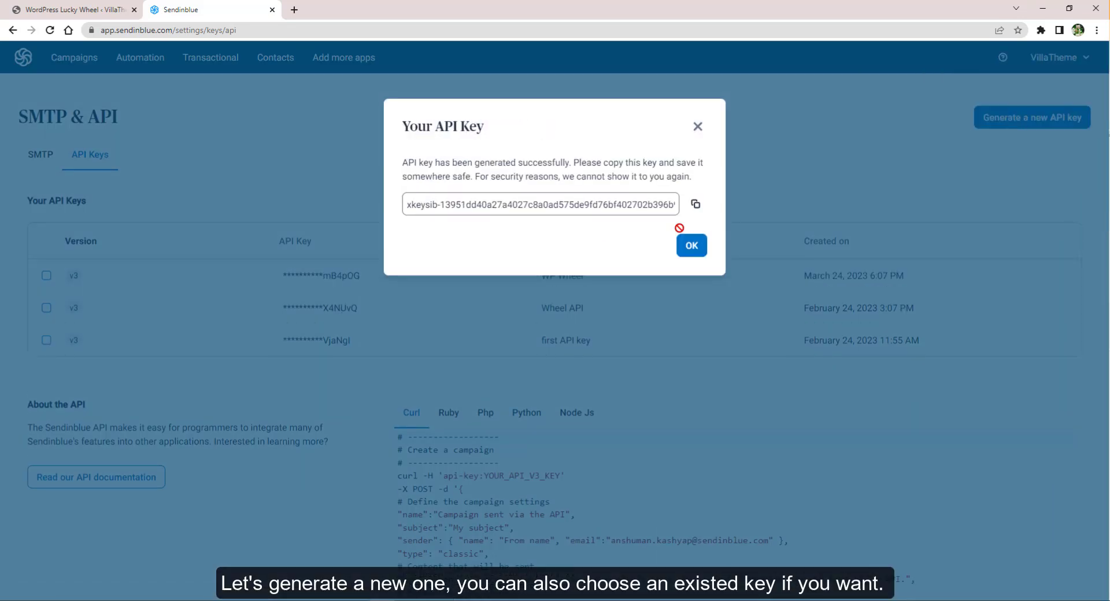
{"action": "left_click", "coordinate": [70, 9]}
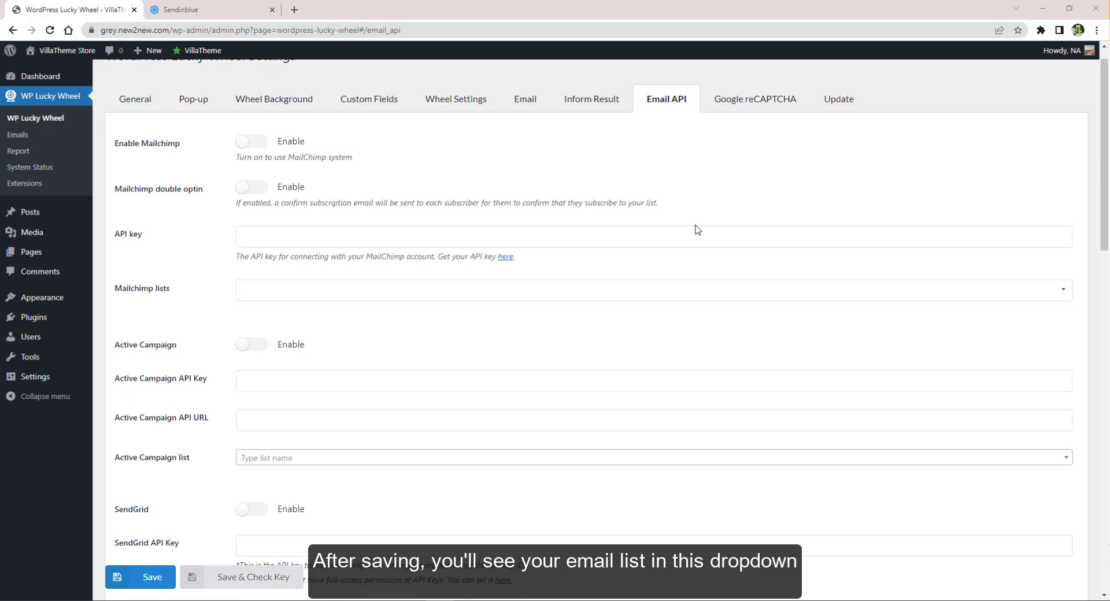
- Enable Sendinblue with the new API key and the WP Wheel Email list
{"action": "scroll", "scroll_direction": "down", "scroll_amount": 3}
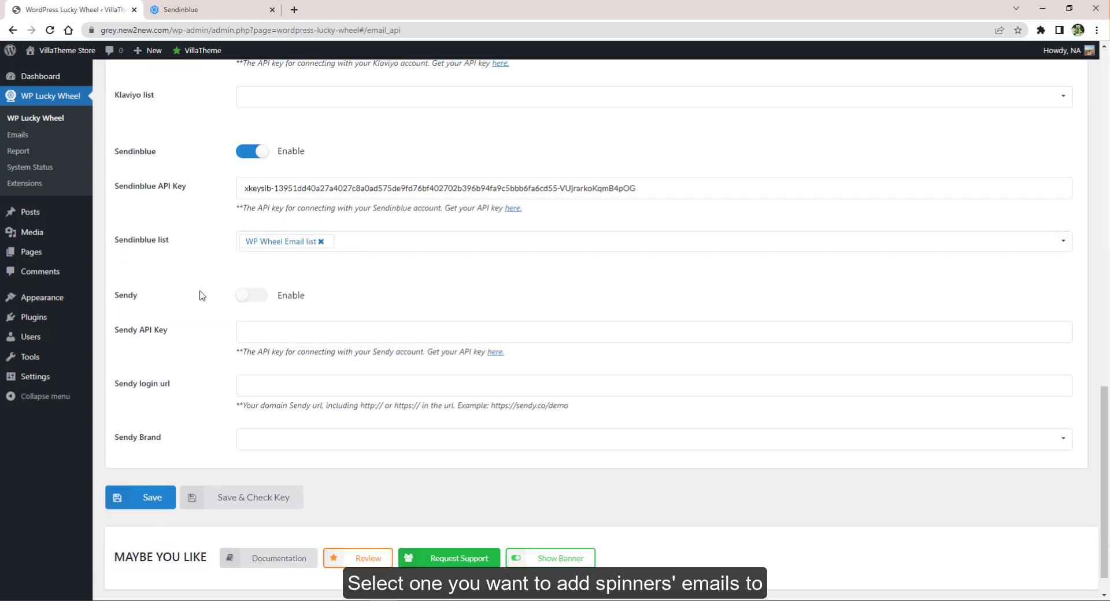
{"action": "left_click", "coordinate": [213, 9]}
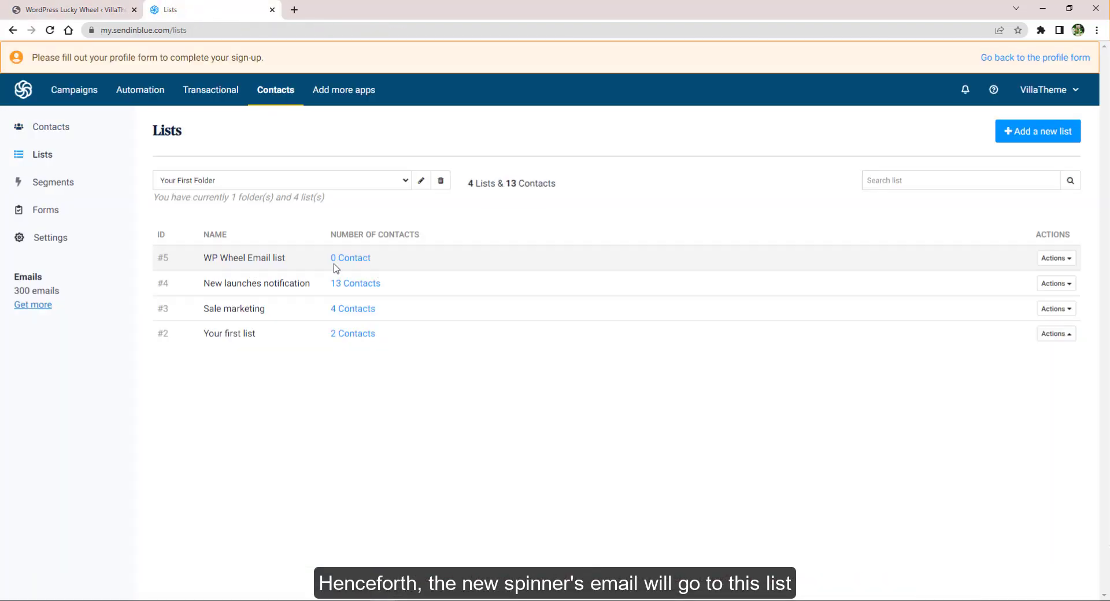
- Test-spin the wheel on the store, then check the synced contact in WP Wheel Email list
{"action": "left_click", "coordinate": [350, 258]}
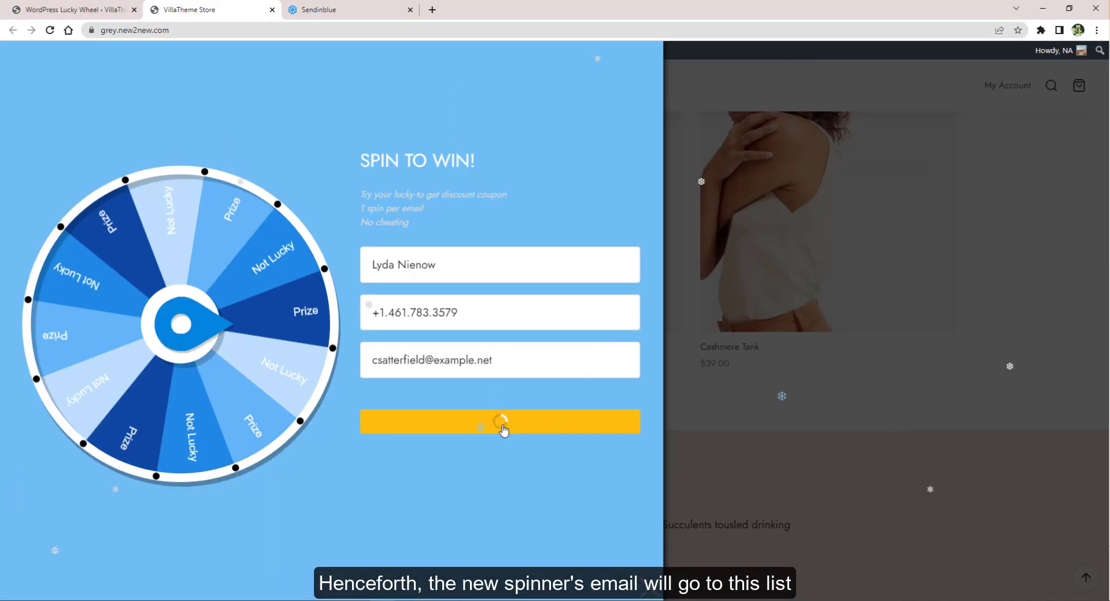
{"action": "left_click", "coordinate": [499, 422]}
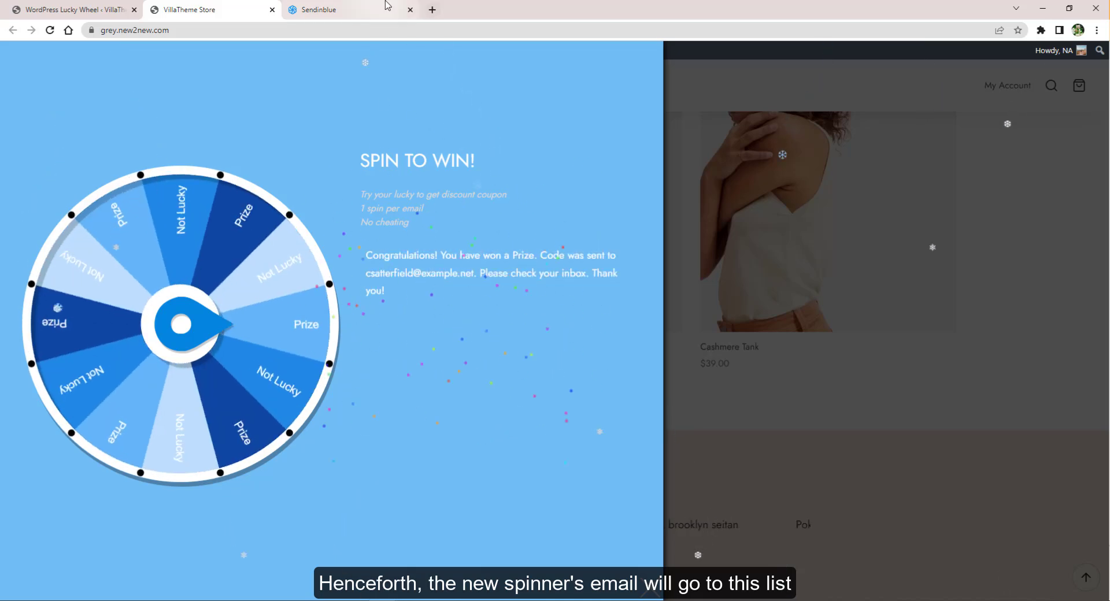
{"action": "left_click", "coordinate": [321, 9]}
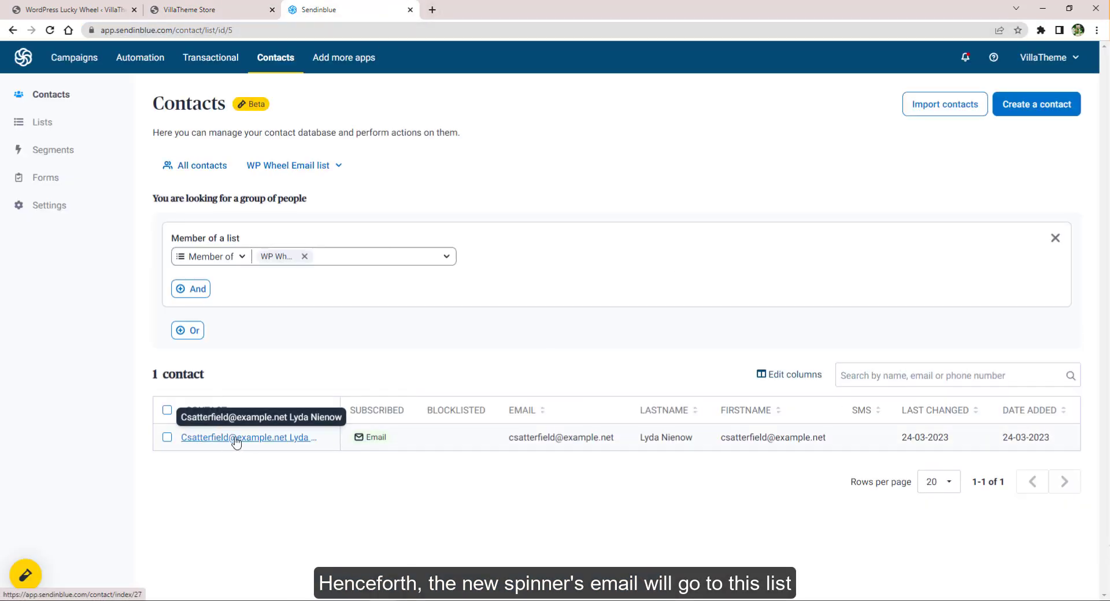
{"action": "mouse_move", "coordinate": [472, 468]}
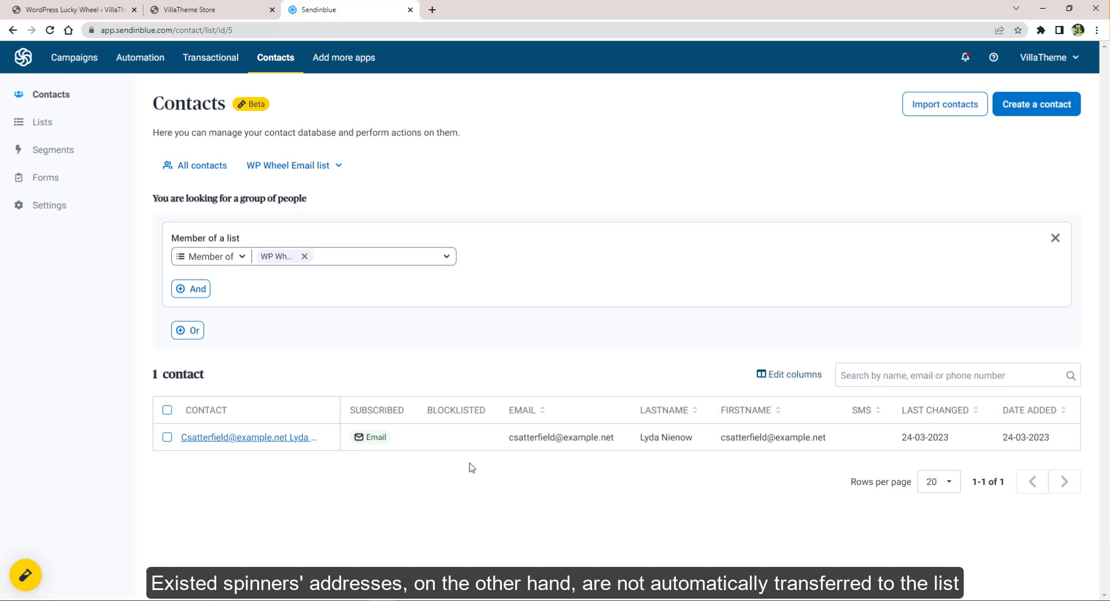
- Review the spinner emails and report (21 spins, 15 emails, 17 coupons), exporting emails to CSV
{"action": "left_click", "coordinate": [70, 9]}
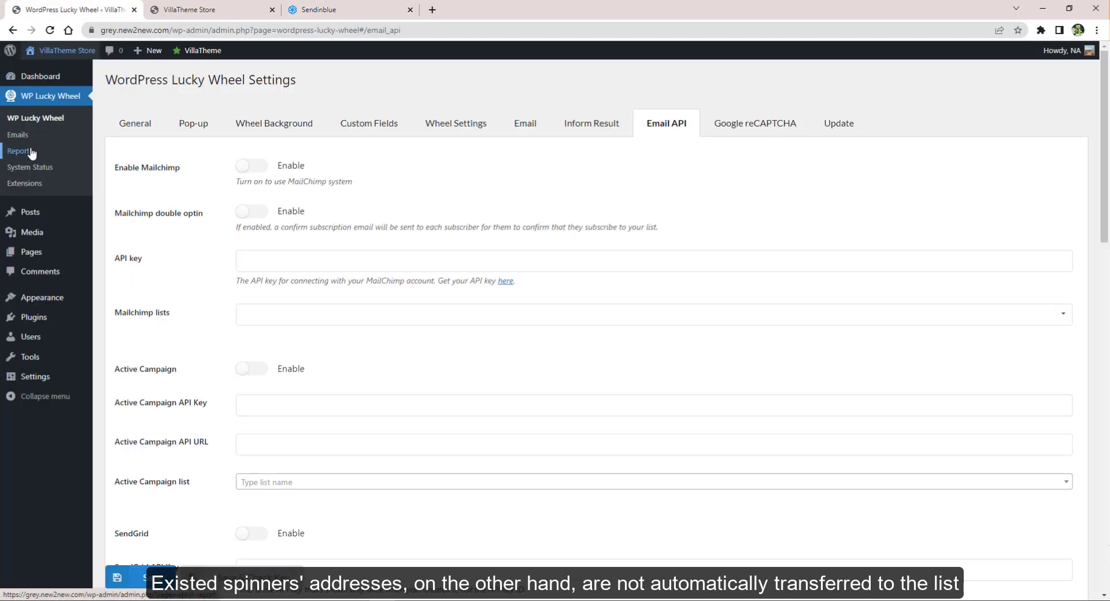
{"action": "left_click", "coordinate": [18, 135]}
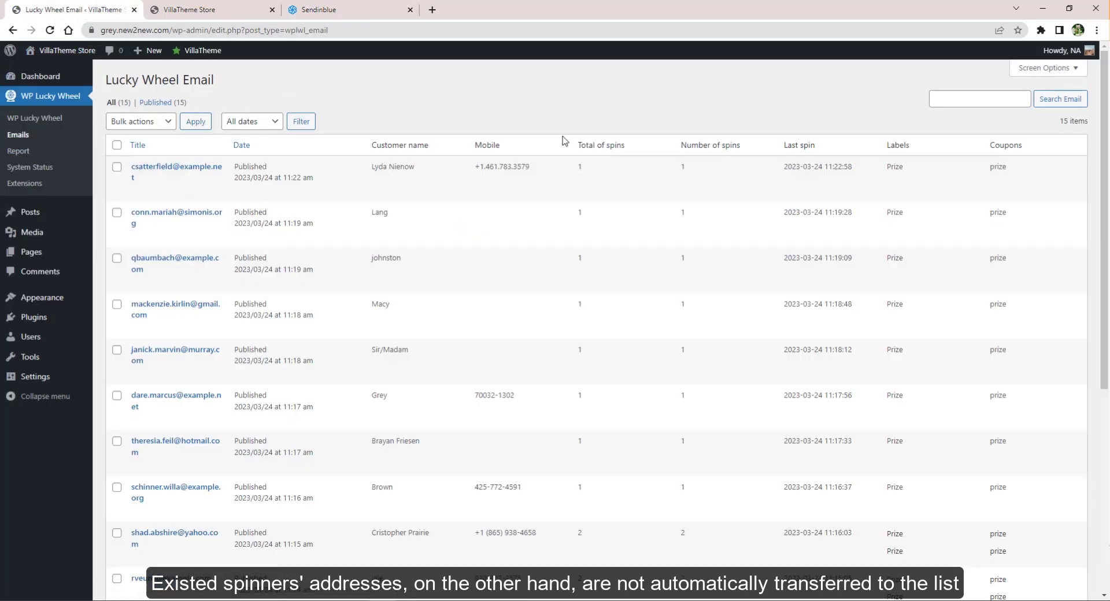
{"action": "mouse_move", "coordinate": [450, 186]}
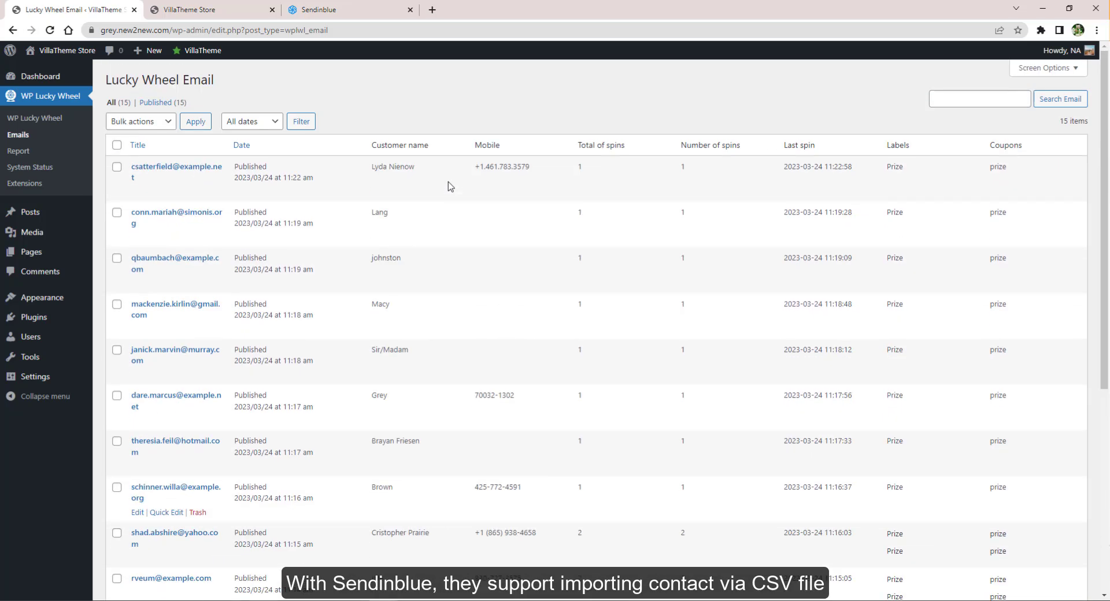
{"action": "left_click", "coordinate": [19, 151]}
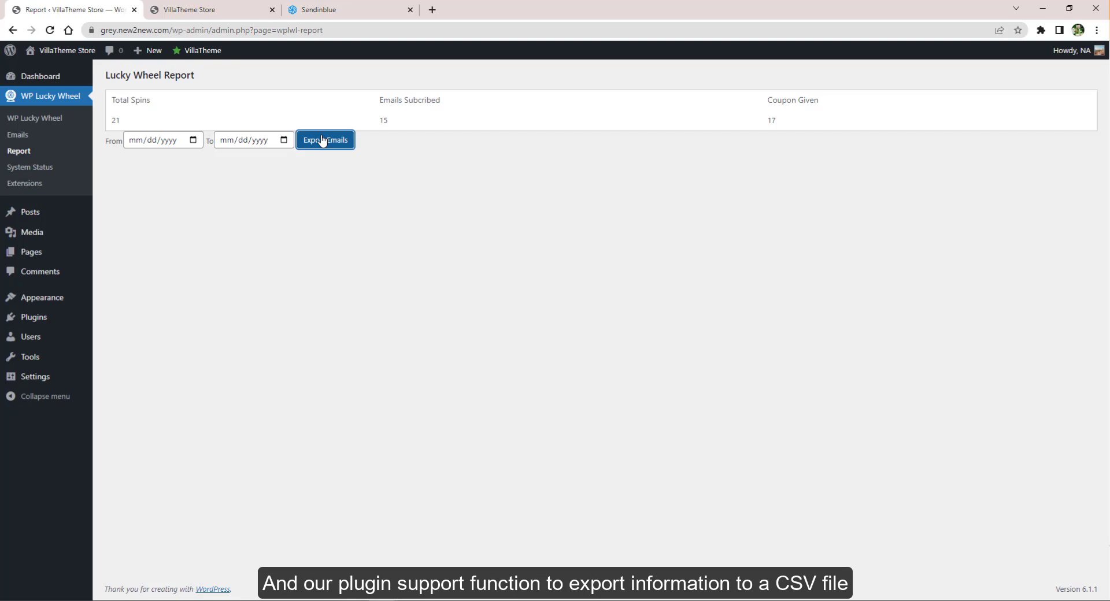
{"action": "left_click", "coordinate": [347, 9]}
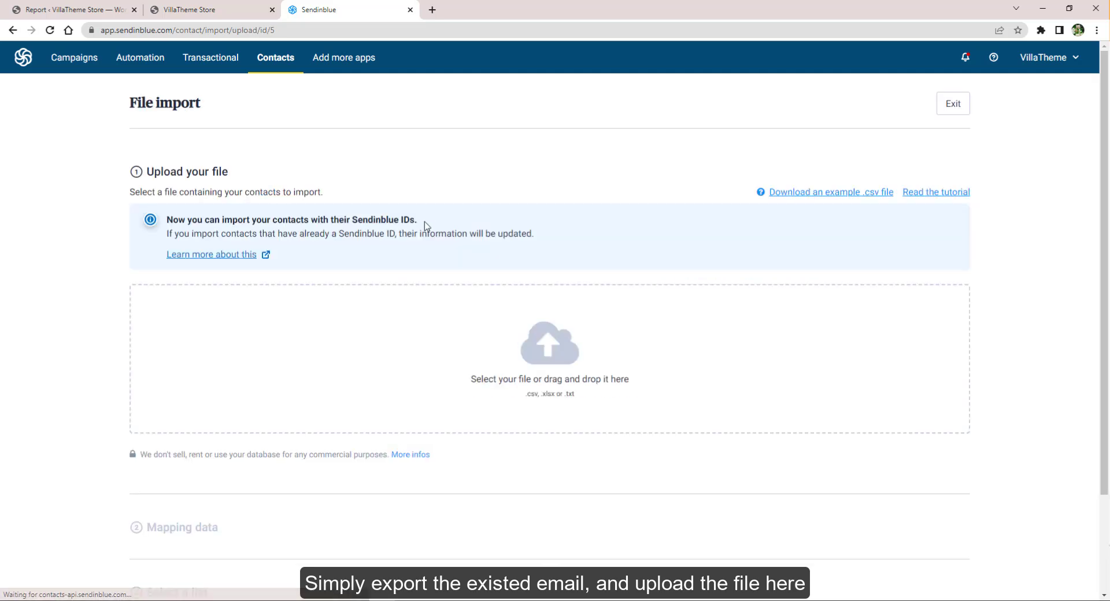
- Import the exported spinner CSV into the WP Wheel Email list, accepting the opt-in conditions
{"action": "left_click", "coordinate": [549, 358]}
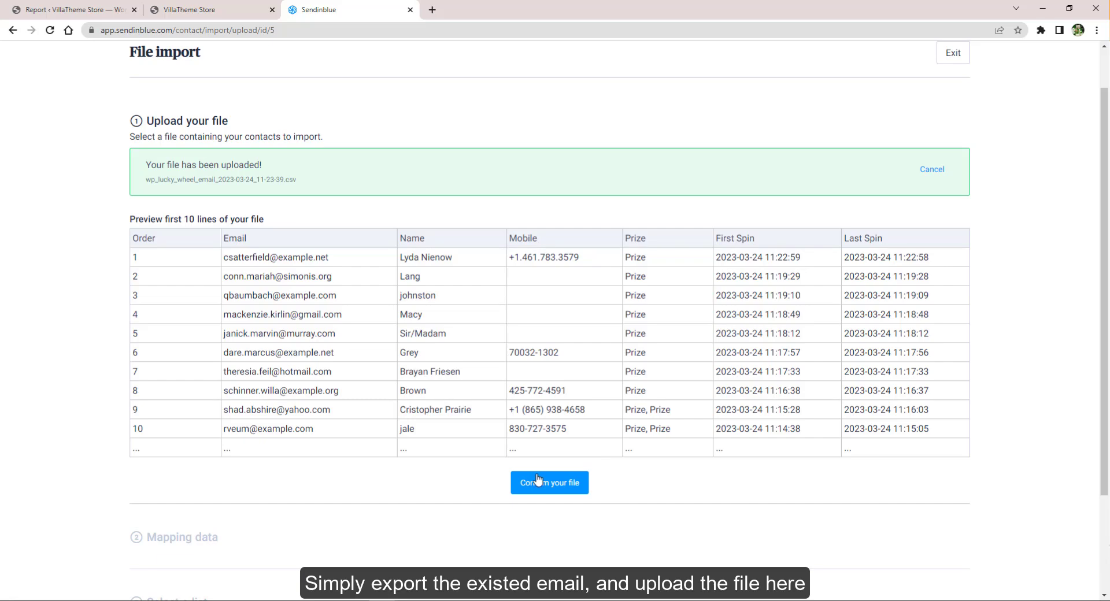
{"action": "left_click", "coordinate": [549, 482]}
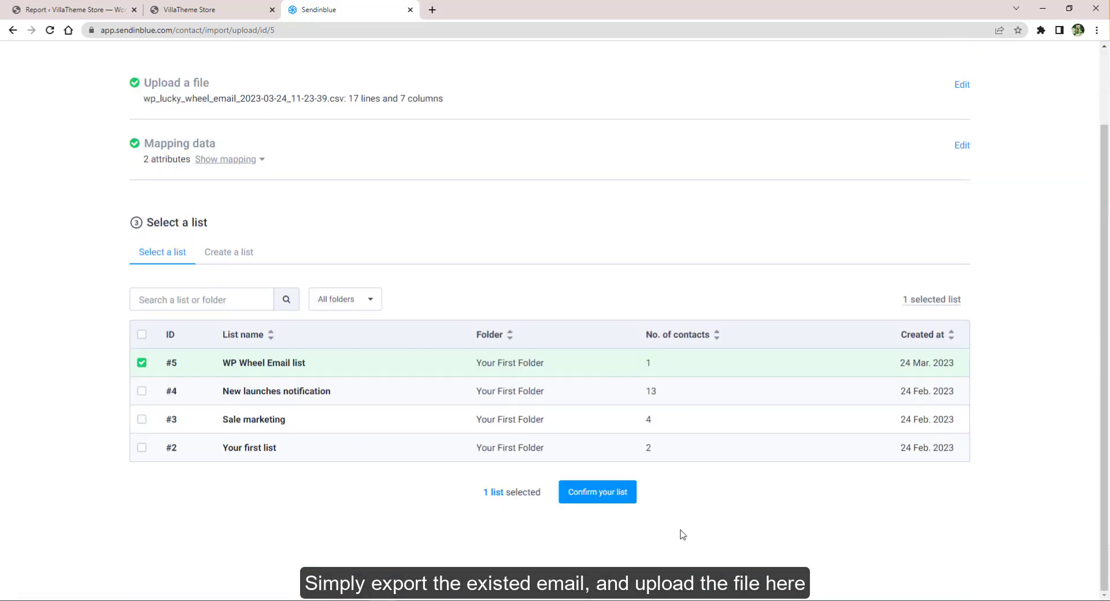
{"action": "left_click", "coordinate": [596, 492]}
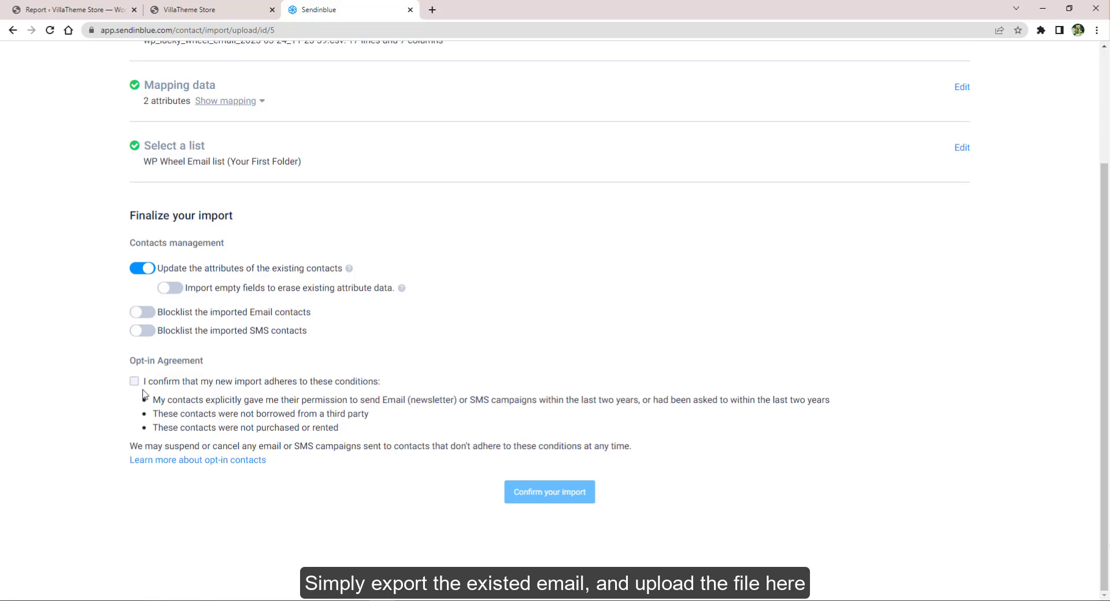
{"action": "left_click", "coordinate": [548, 492]}
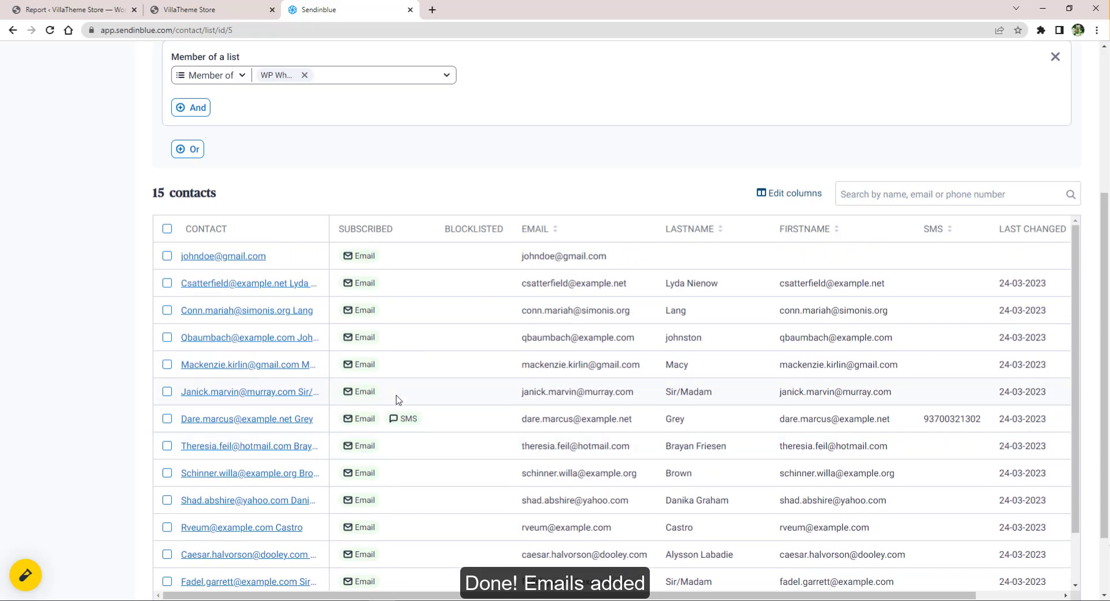
- Enable Google reCAPTCHA v2 for the wheel and open Google's key registration page
{"action": "left_click", "coordinate": [70, 10]}
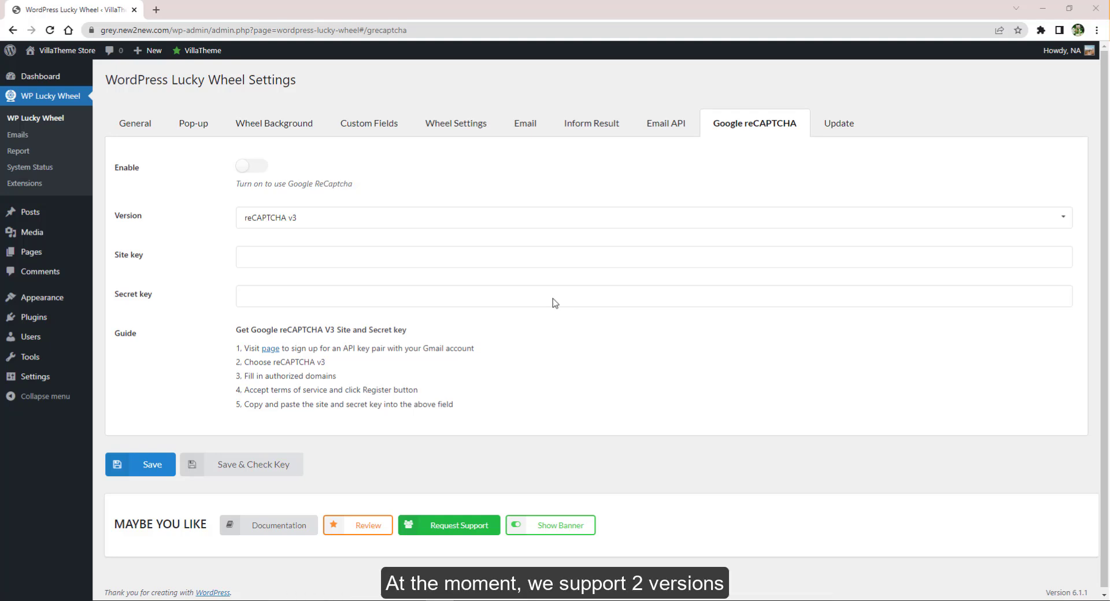
{"action": "left_click", "coordinate": [251, 166]}
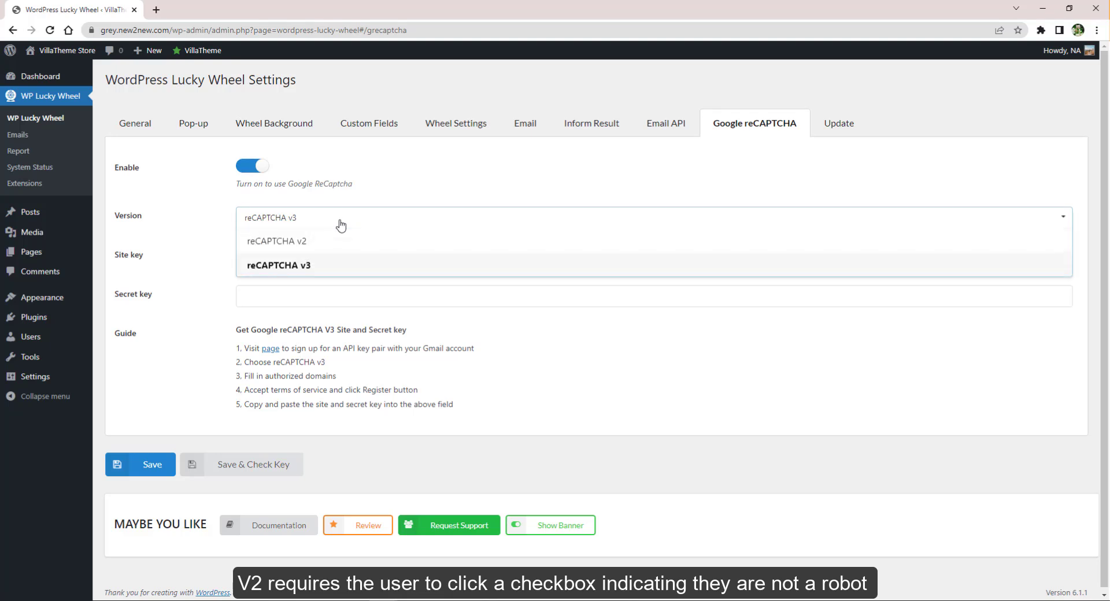
{"action": "left_click", "coordinate": [276, 240]}
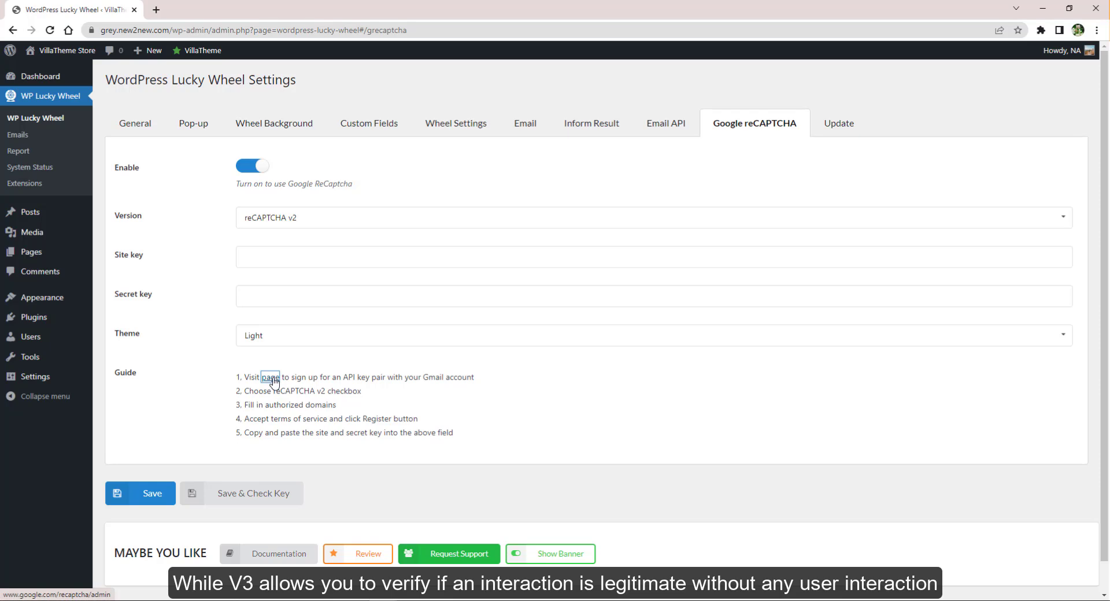
{"action": "left_click", "coordinate": [269, 377]}
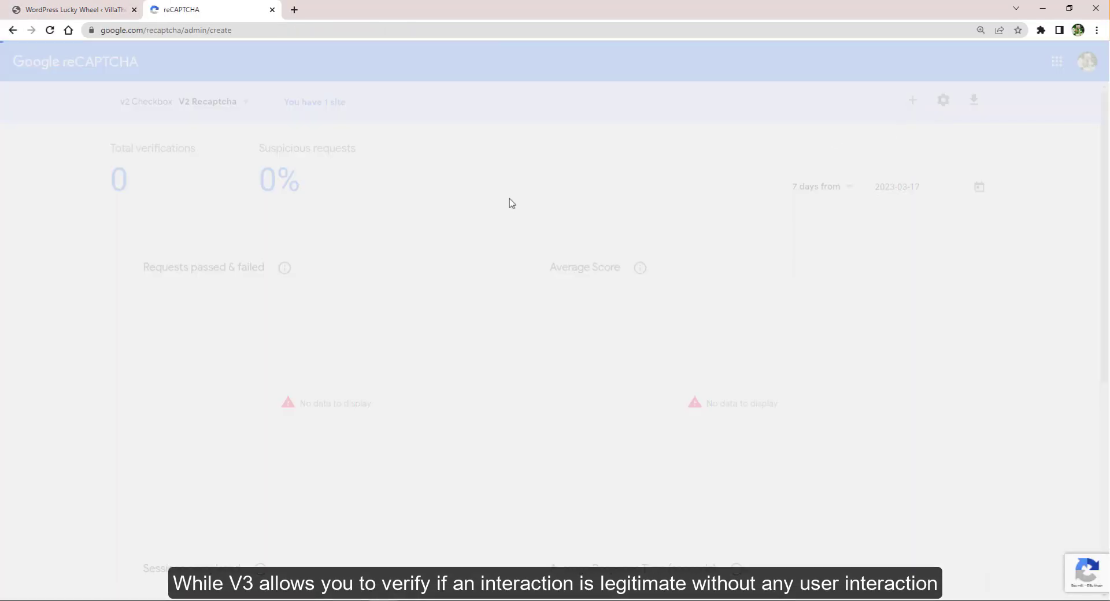
- Register a new reCAPTCHA v2 checkbox site for the store domain, accepting the terms
{"action": "left_click", "coordinate": [913, 100]}
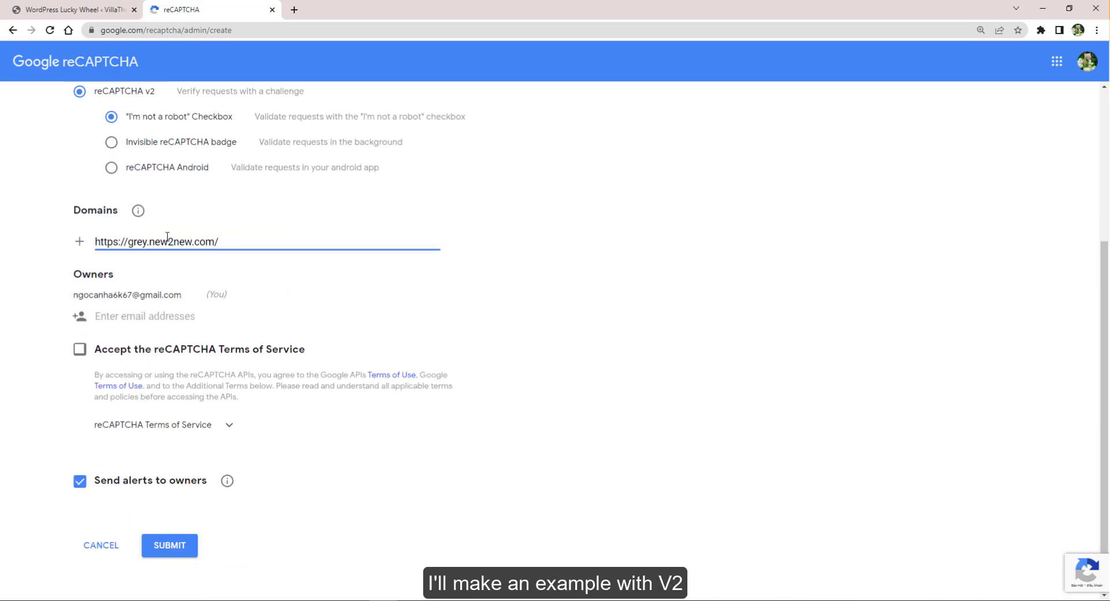
{"action": "left_click", "coordinate": [80, 349]}
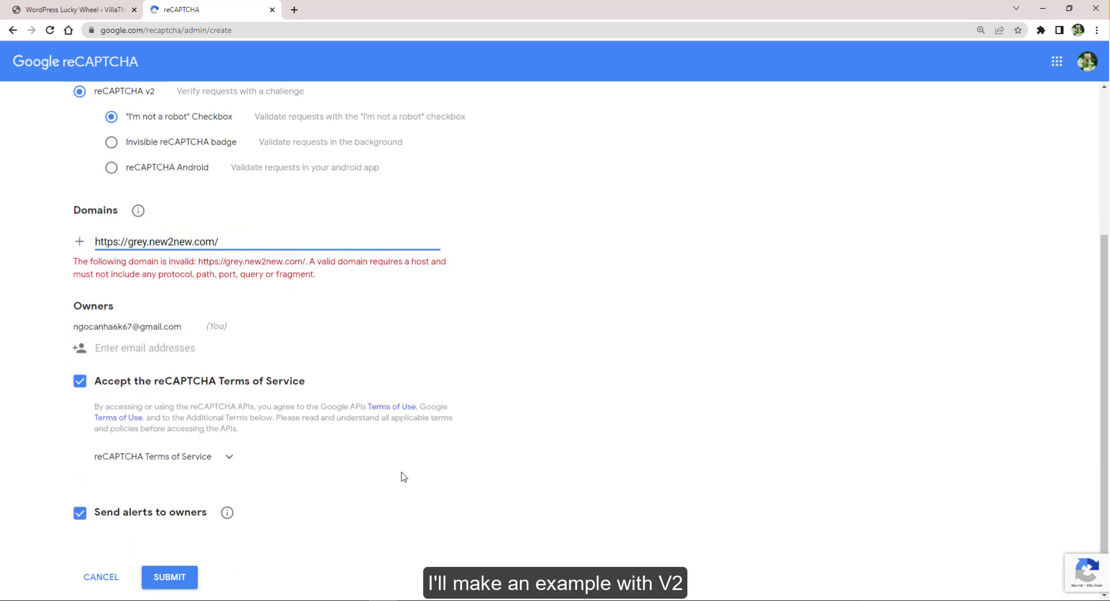
{"action": "left_click", "coordinate": [70, 10]}
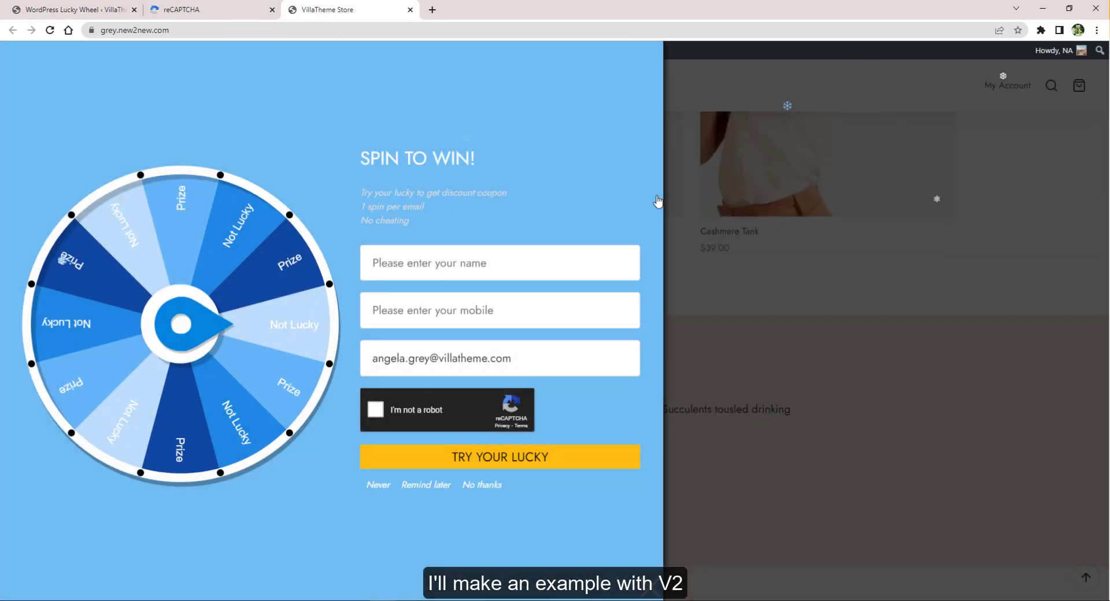
- Open the WP Lucky Wheel Emails list showing 15 published spinner emails
{"action": "left_click", "coordinate": [375, 409]}
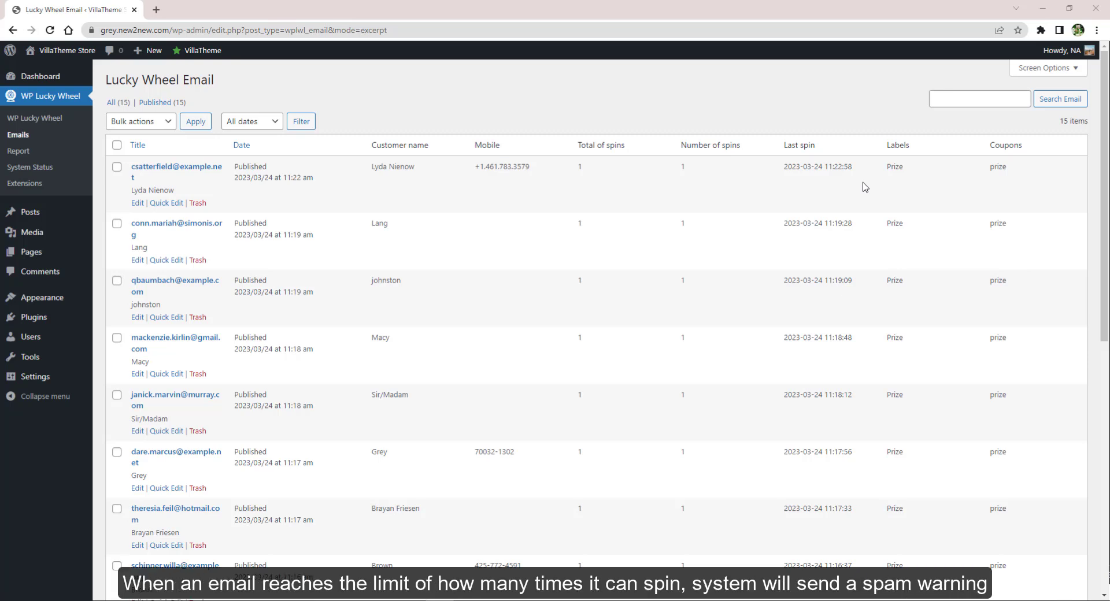
- Scroll through all 15 spinner emails, reviewing names, spin totals, prizes and coupons
{"action": "scroll", "scroll_direction": "down", "scroll_amount": 3}
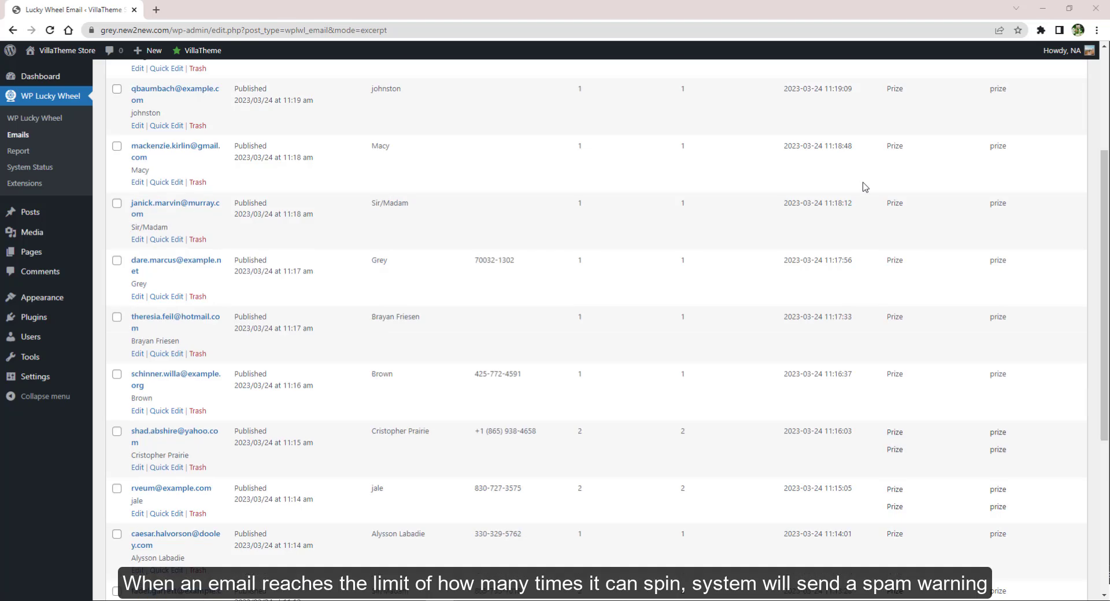
{"action": "scroll", "scroll_direction": "down", "scroll_amount": 3}
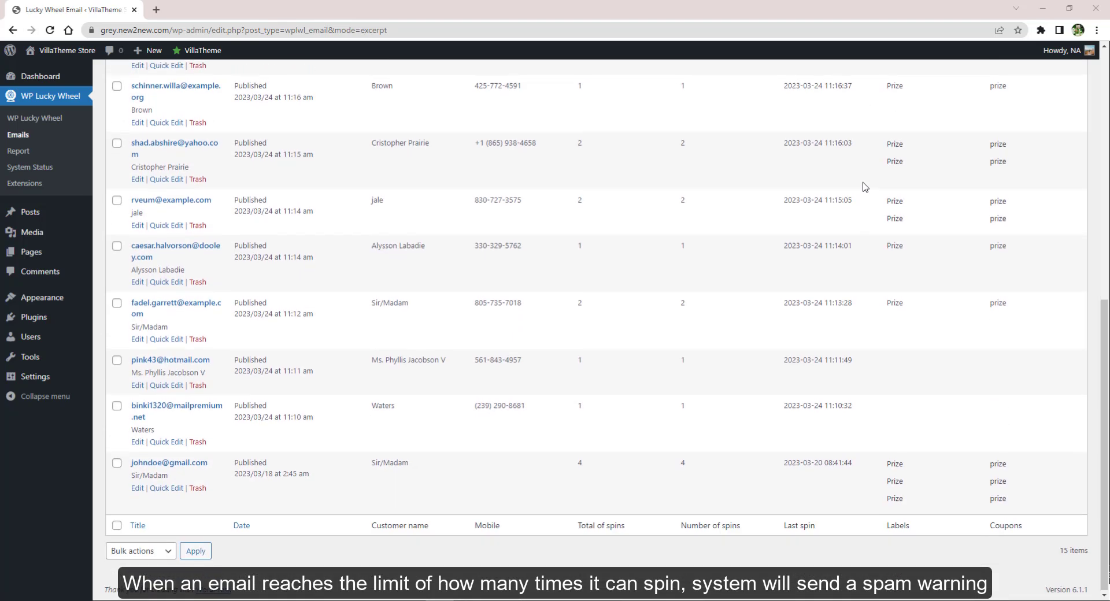
{"action": "scroll", "scroll_direction": "up", "scroll_amount": 3}
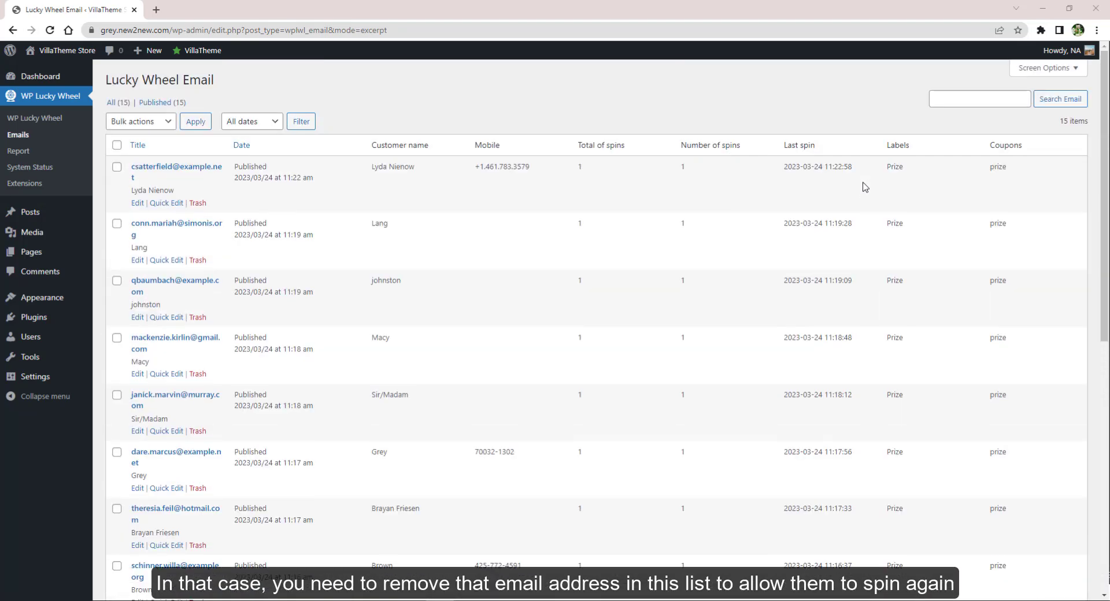